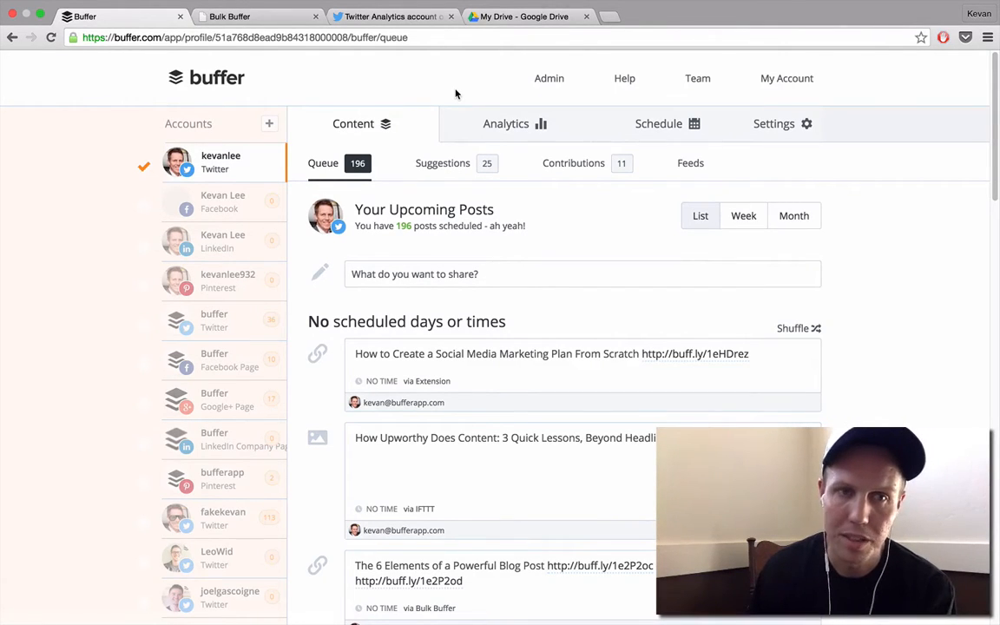
mouse_move(239, 59)
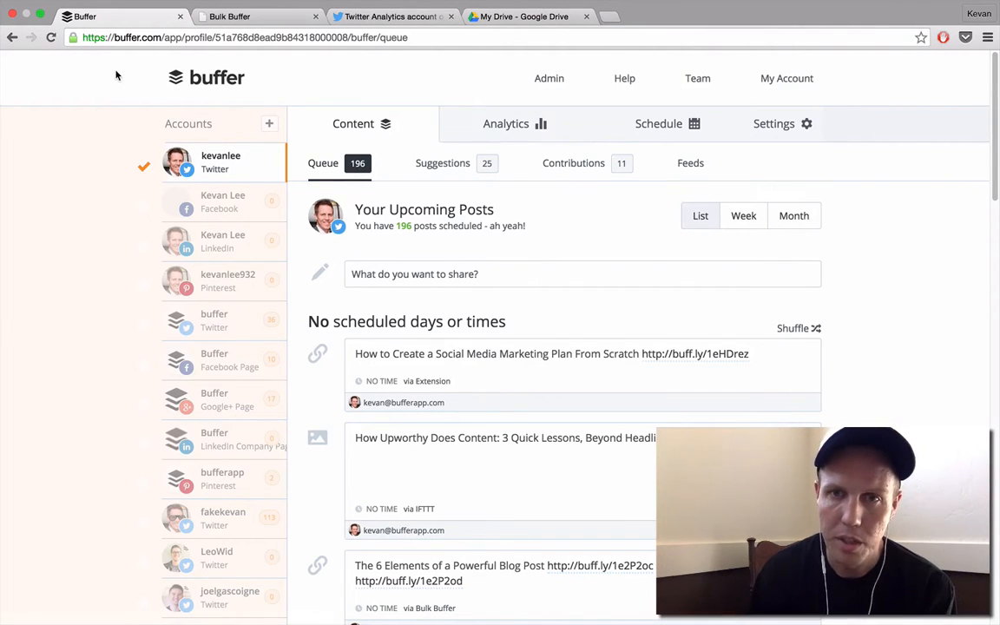
- View Buffer's Analytics for the Twitter account's recent posts, with retweets, favorites and mentions
left_click(506, 124)
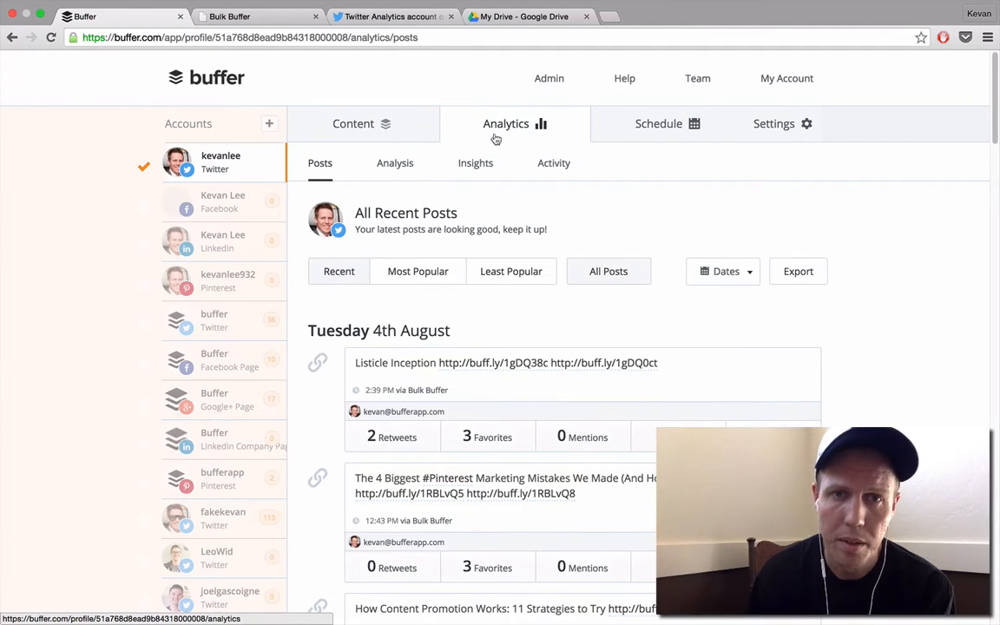
- Export Buffer's 30-day post analysis (posts per day and clicks) as a CSV file
left_click(395, 163)
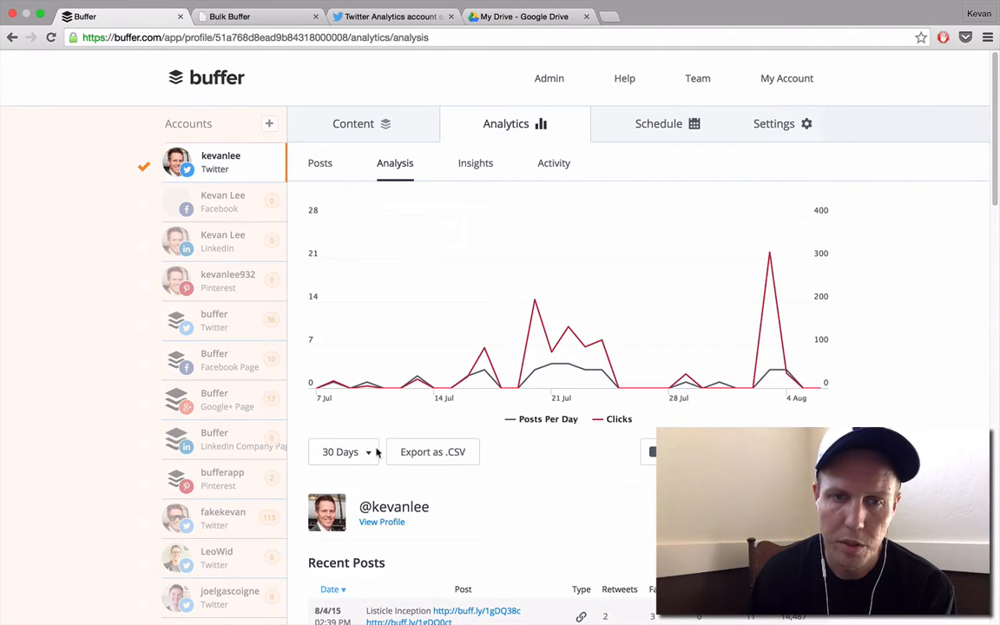
left_click(344, 451)
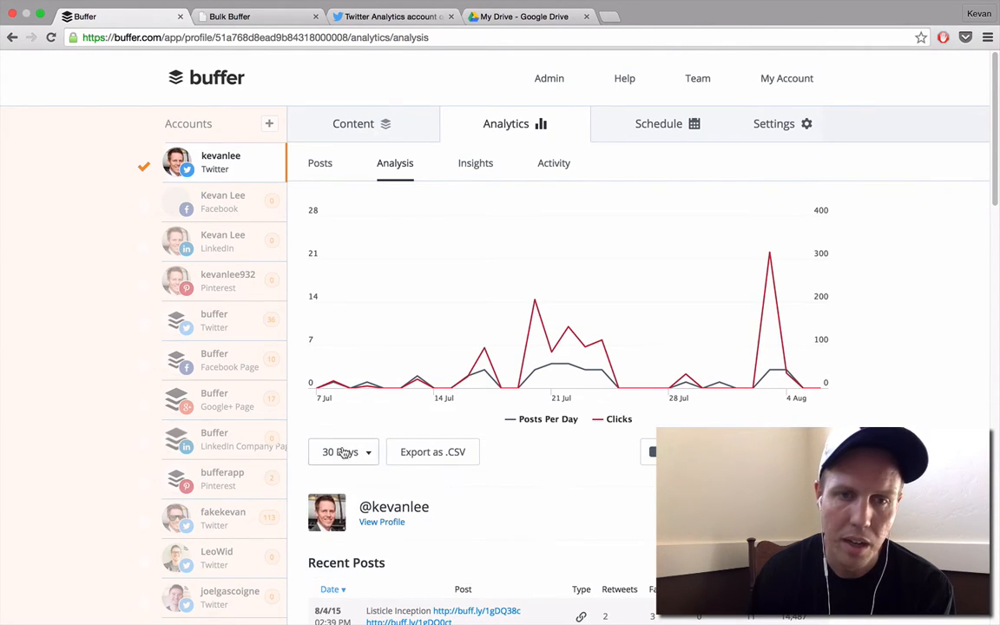
left_click(432, 452)
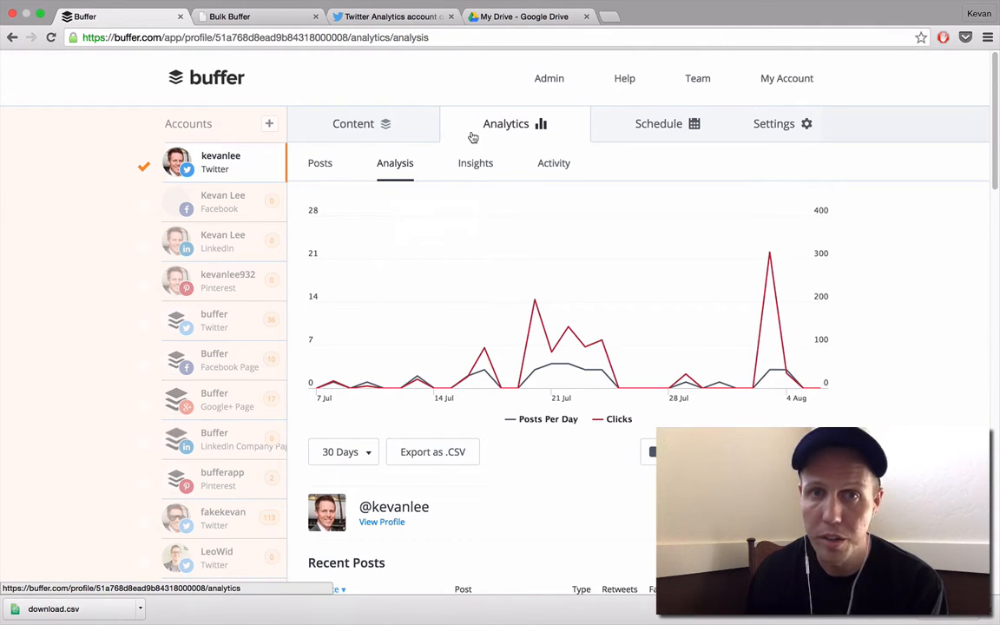
left_click(392, 16)
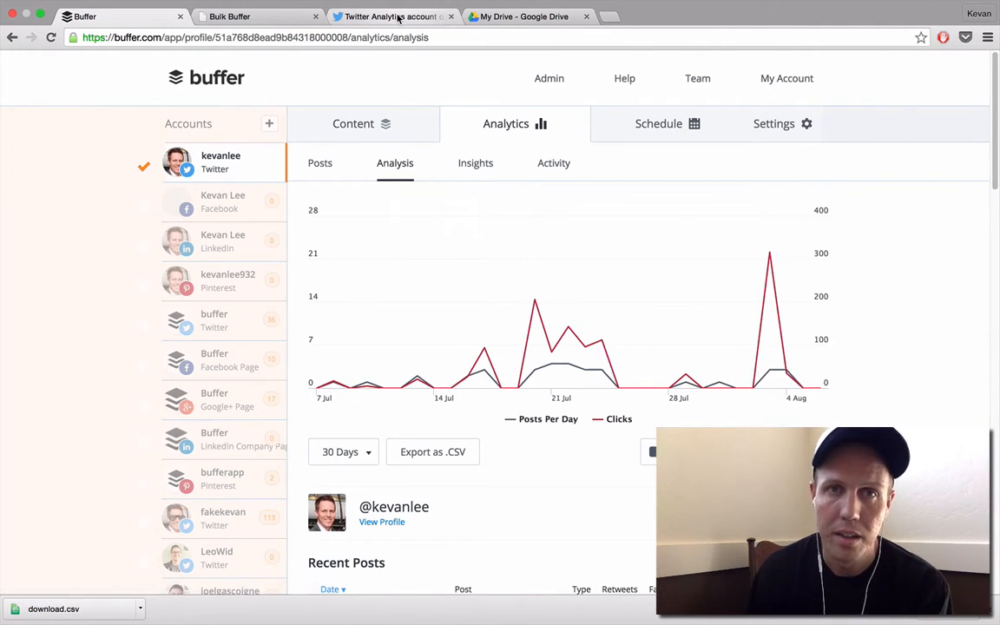
- Switch to the Twitter Analytics tab showing the 28-day account summary
left_click(390, 15)
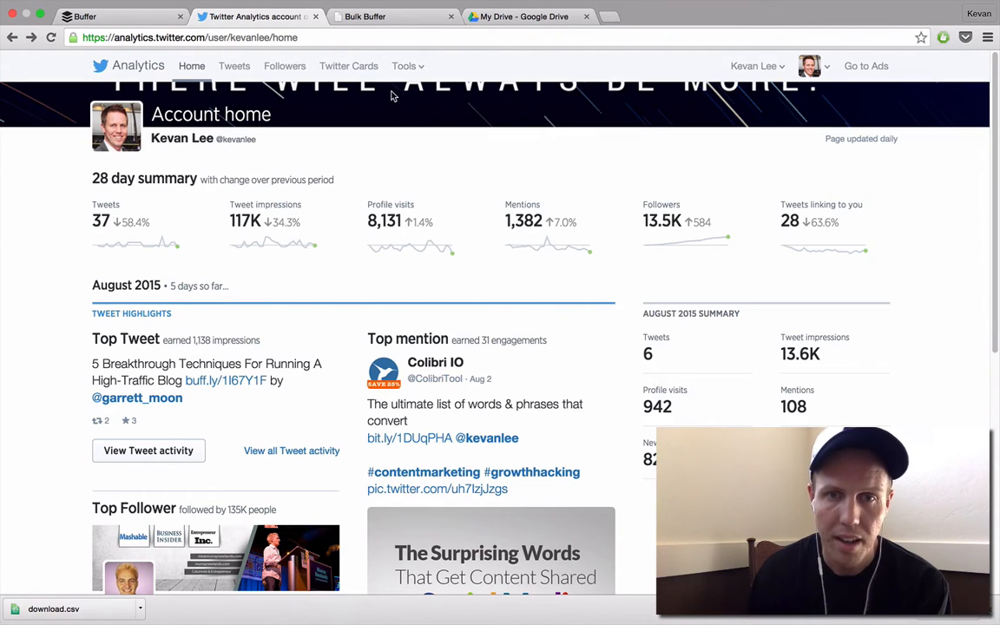
mouse_move(506, 155)
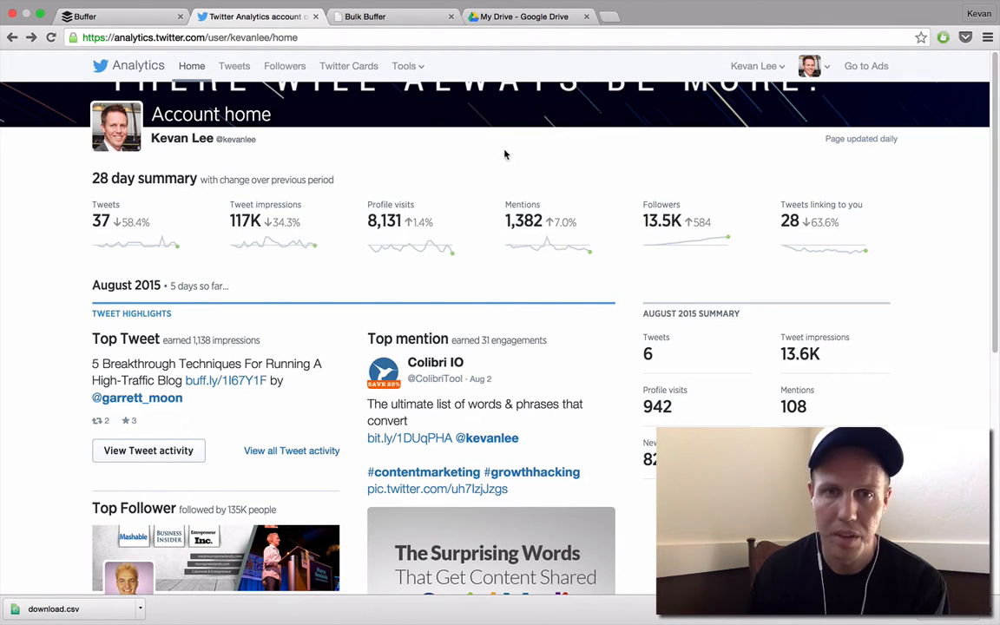
mouse_move(480, 171)
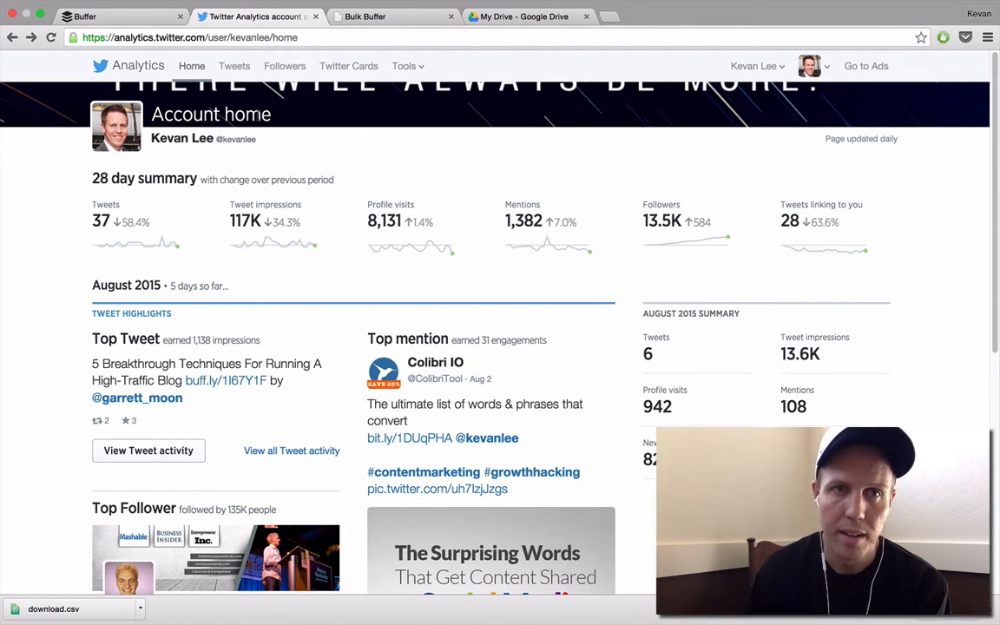
mouse_move(234, 66)
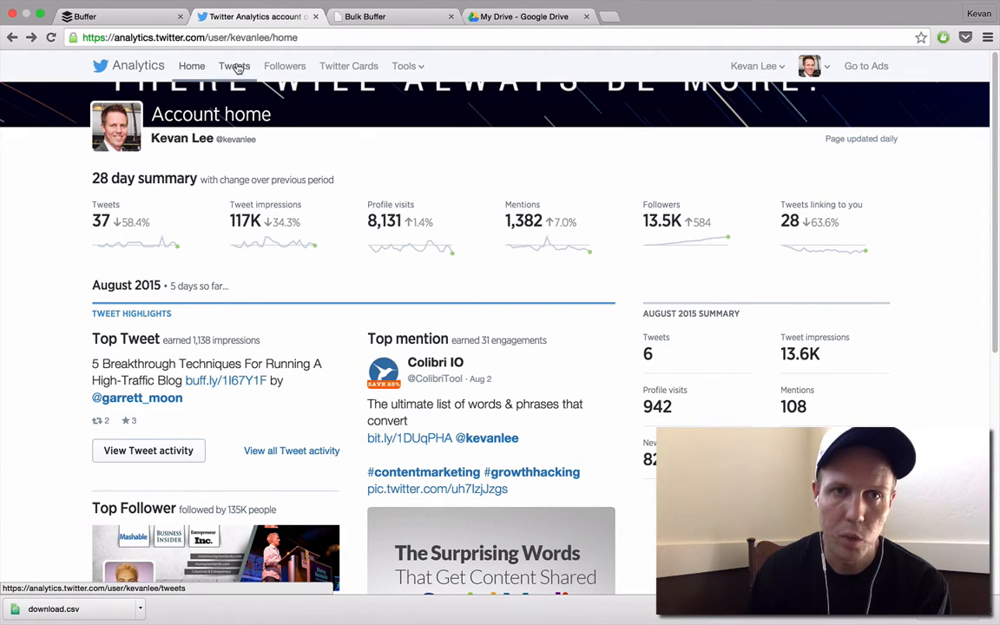
- Export the last 28 days of tweet activity from the Tweets page as CSV
left_click(233, 66)
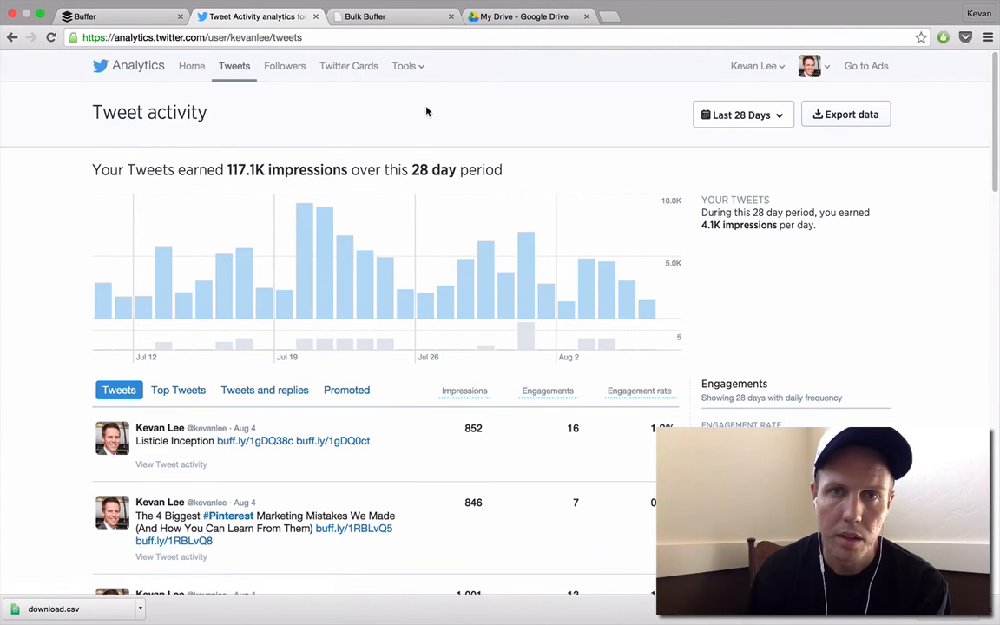
mouse_move(72, 358)
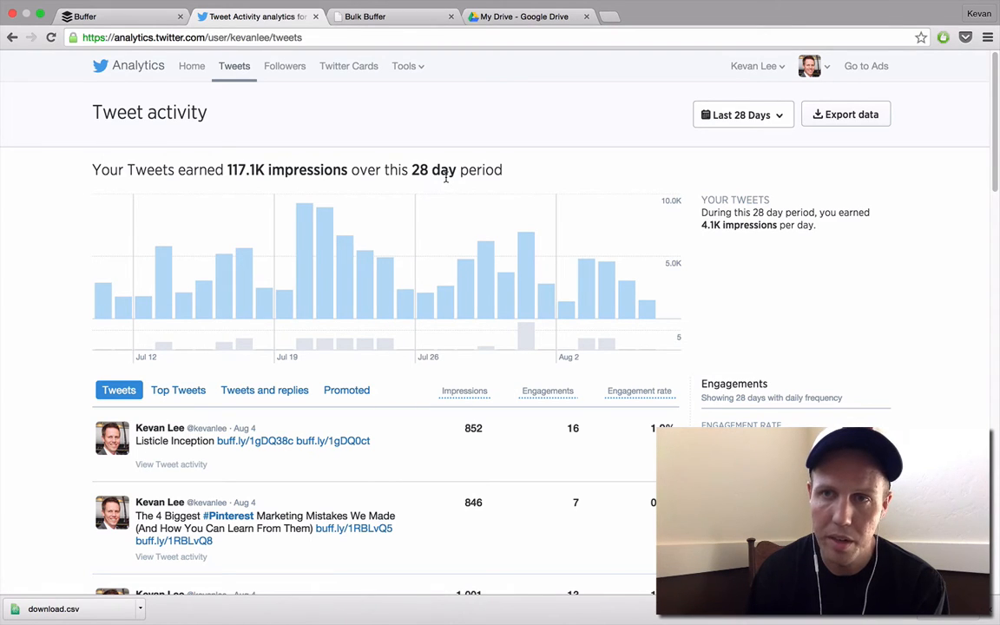
left_click(742, 114)
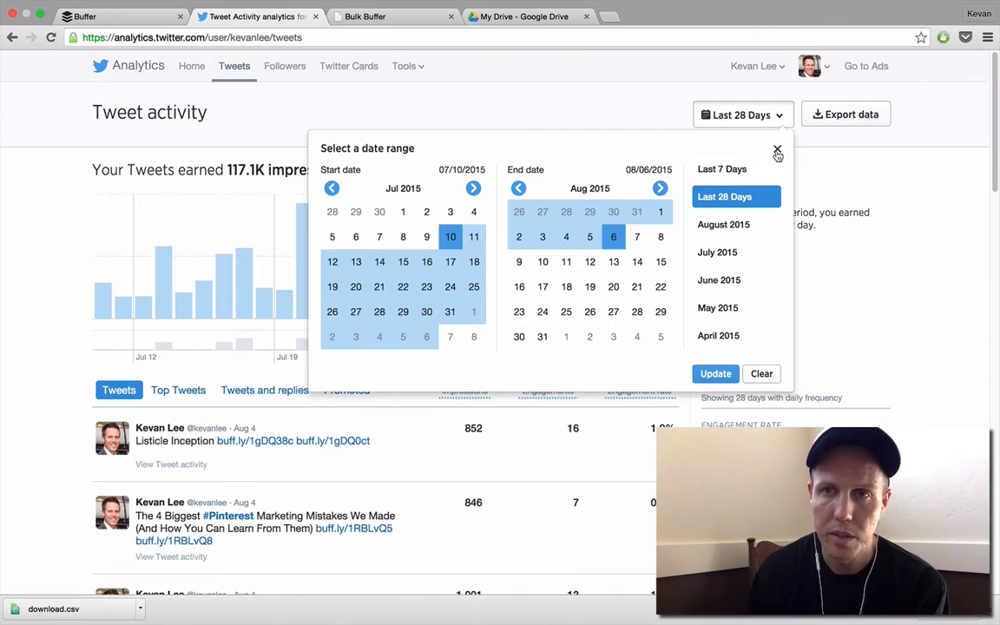
left_click(777, 152)
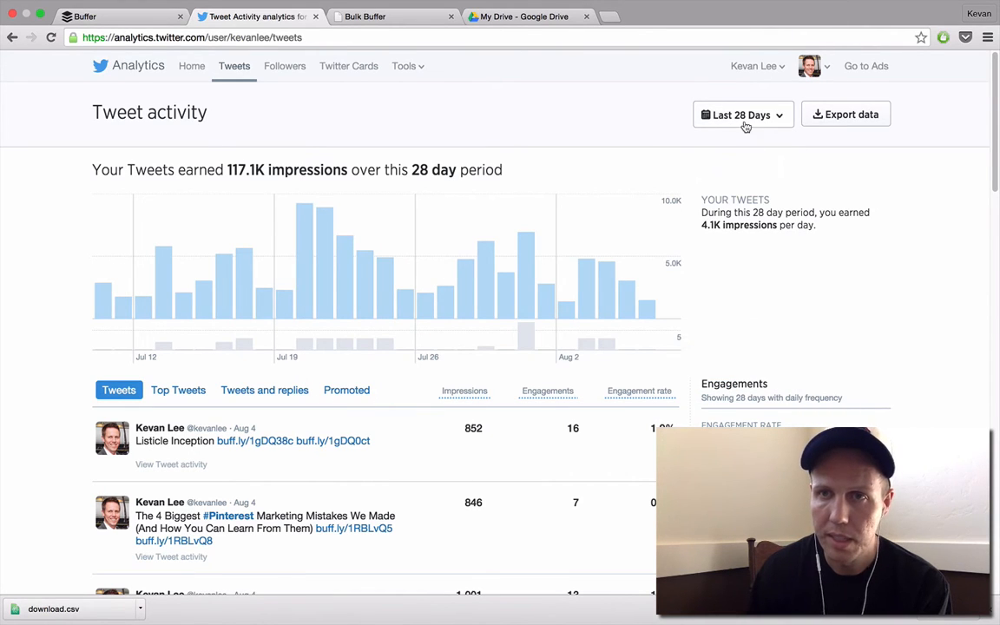
left_click(846, 114)
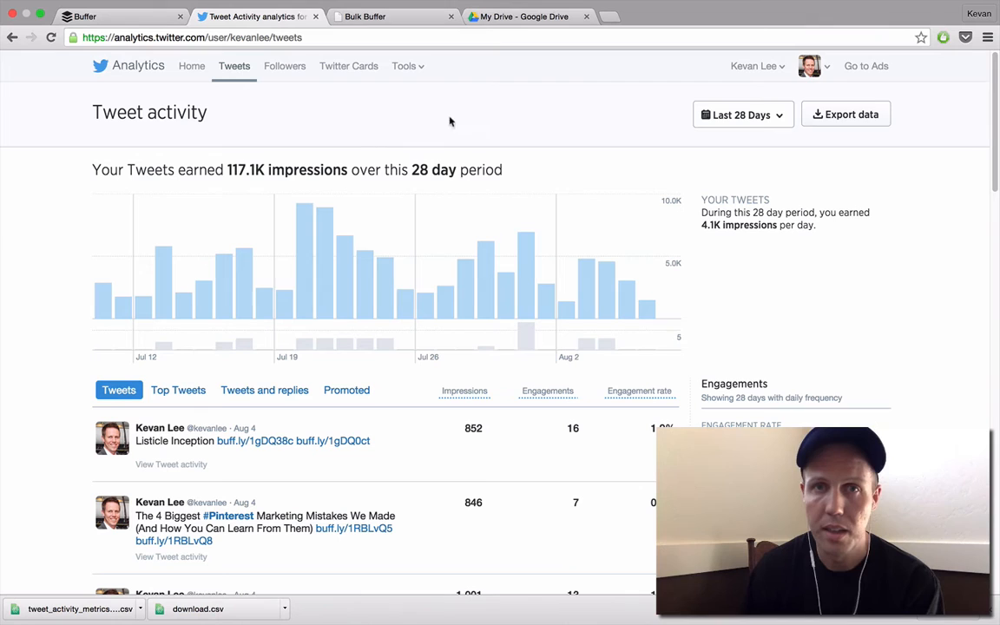
left_click(526, 16)
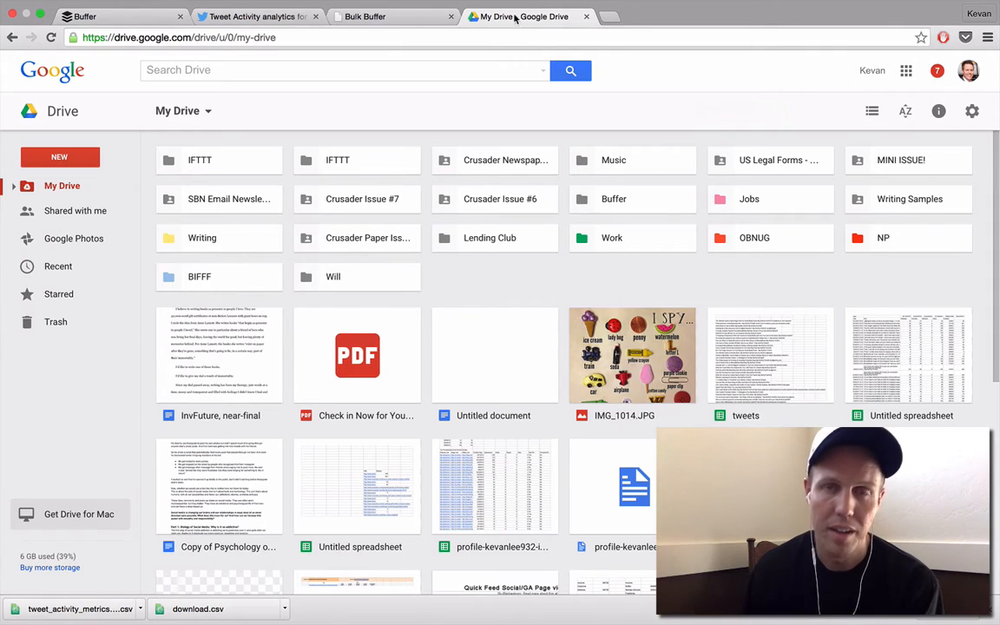
- Create a new blank Google Sheets spreadsheet from Google Drive's NEW menu
left_click(343, 70)
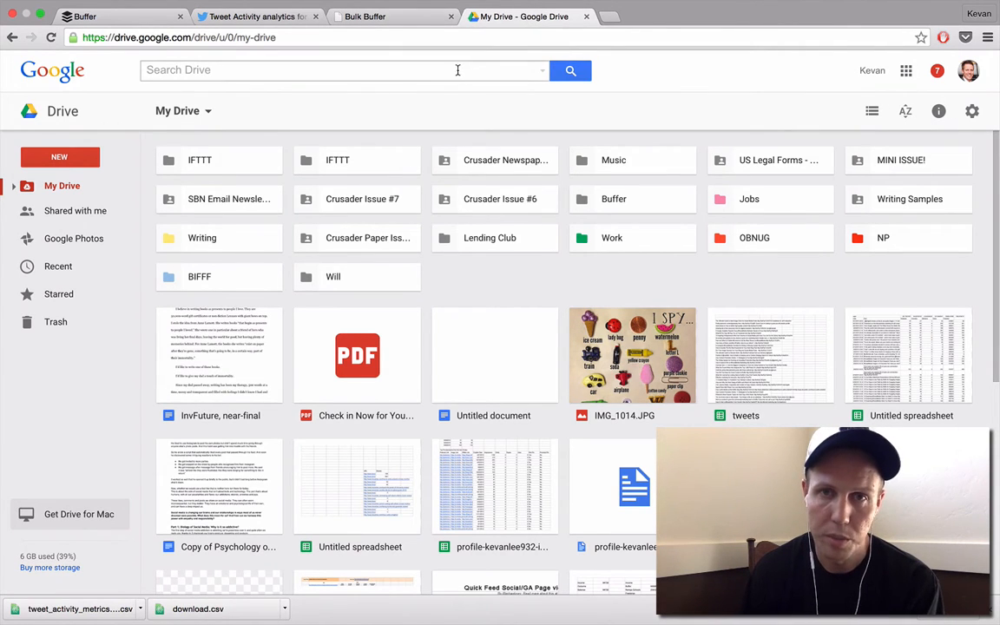
left_click(59, 157)
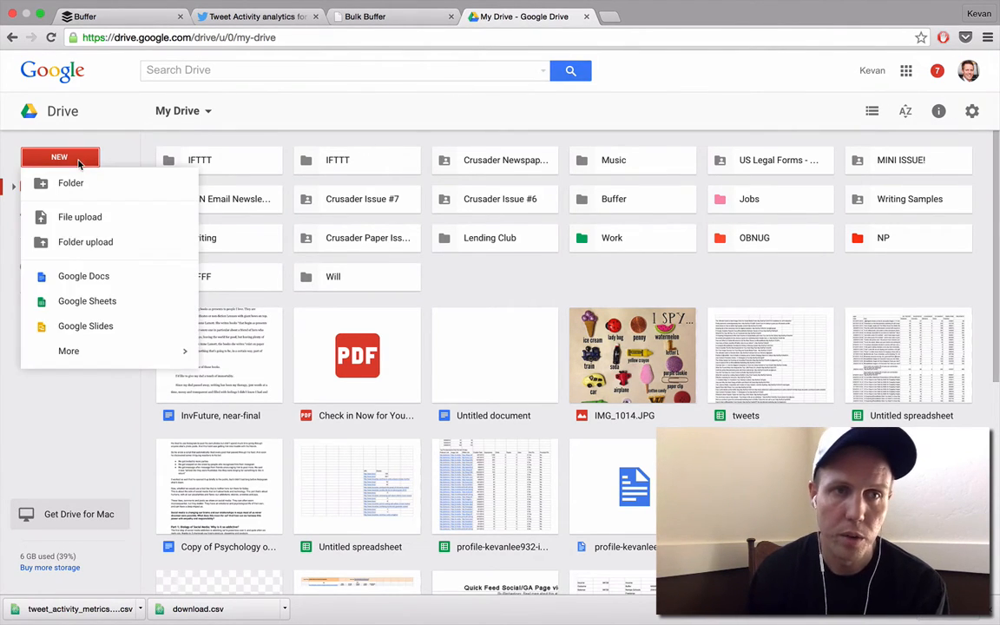
left_click(87, 301)
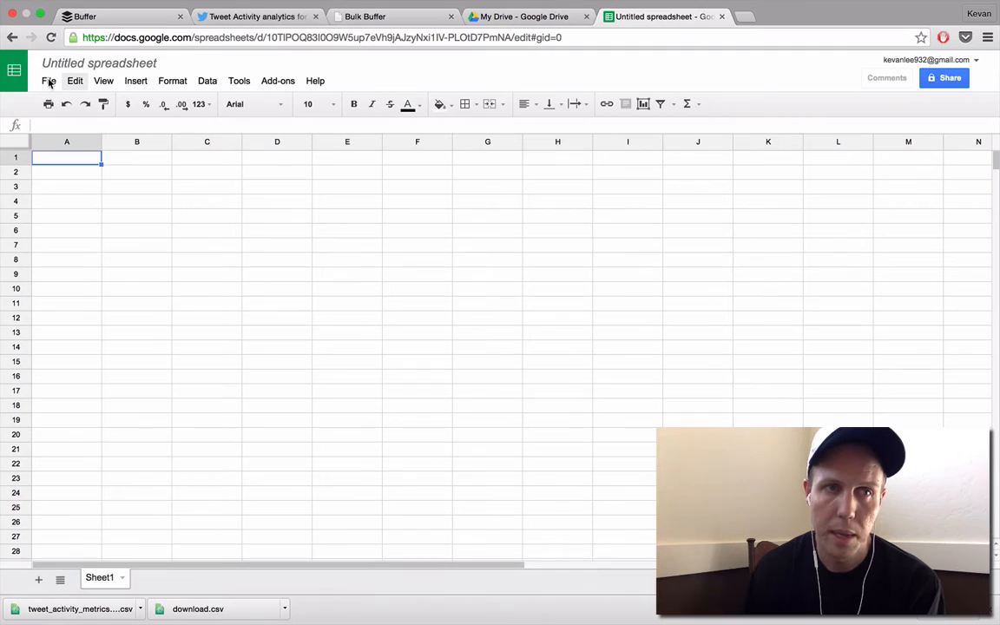
- Choose download.csv from the computer as the file to import
left_click(48, 80)
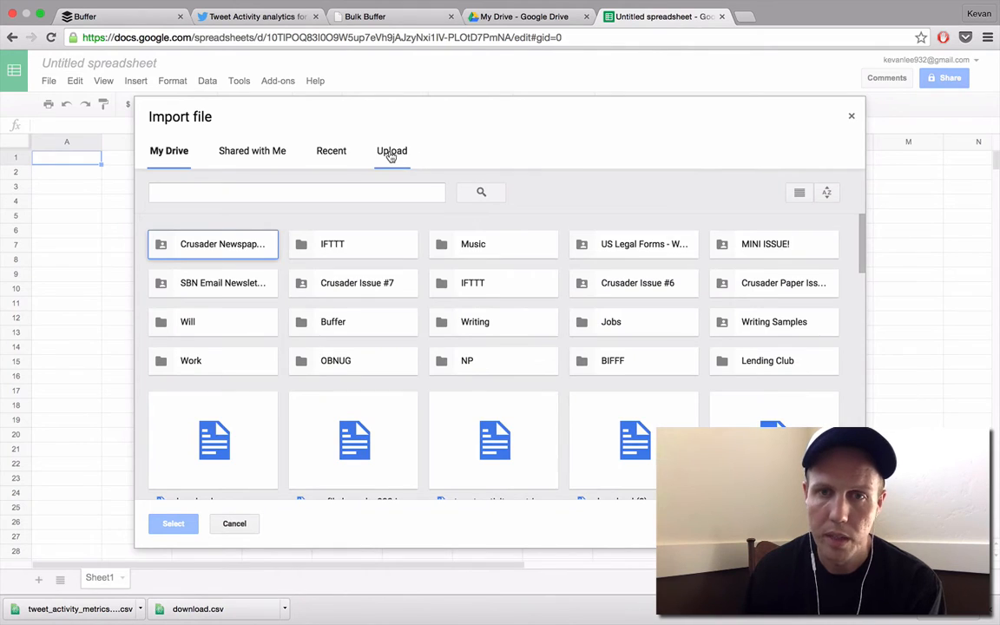
left_click(391, 150)
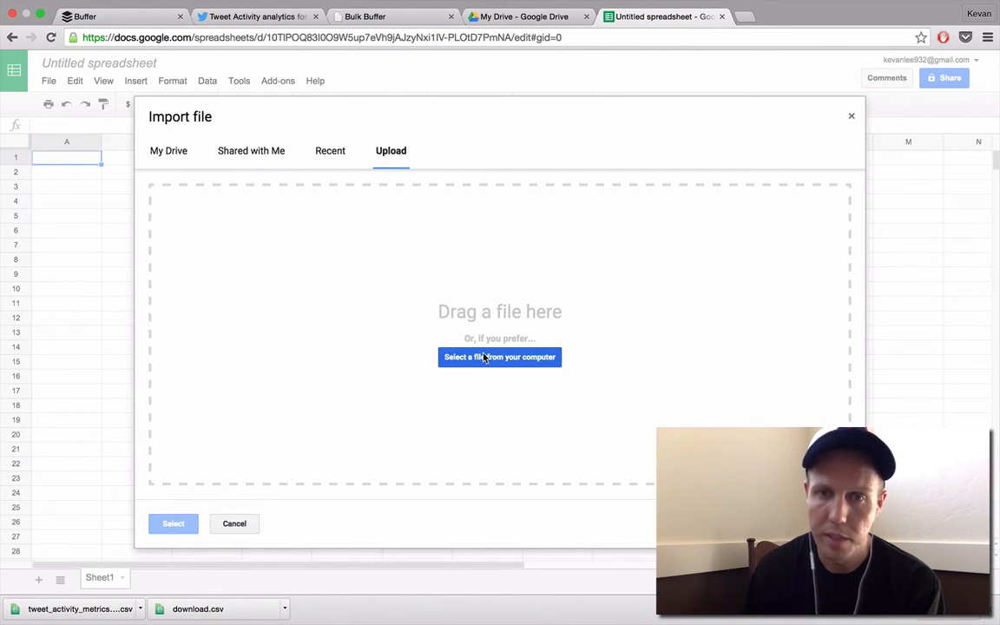
left_click(499, 357)
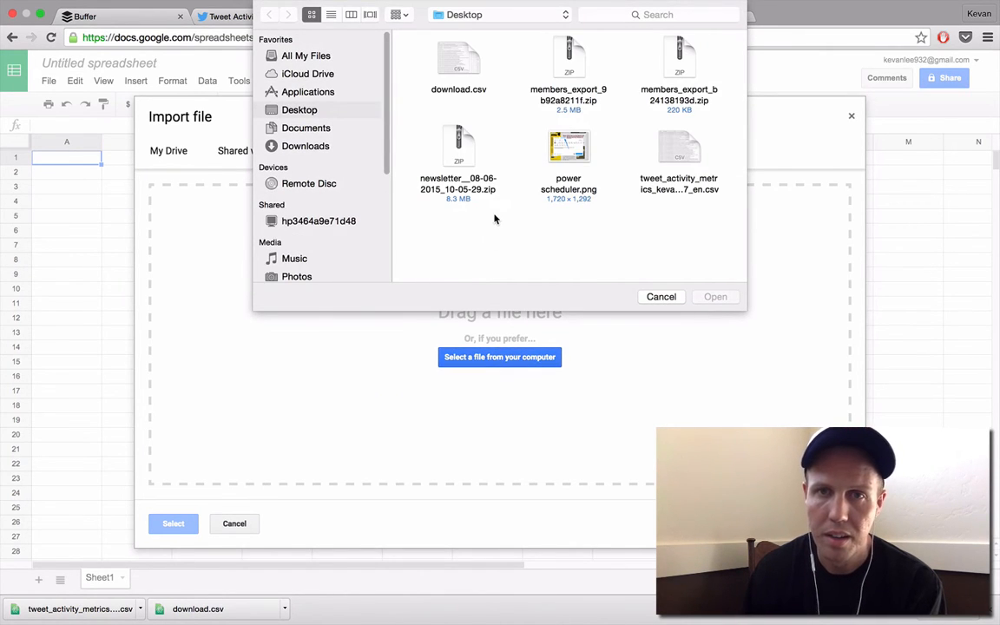
left_click(679, 152)
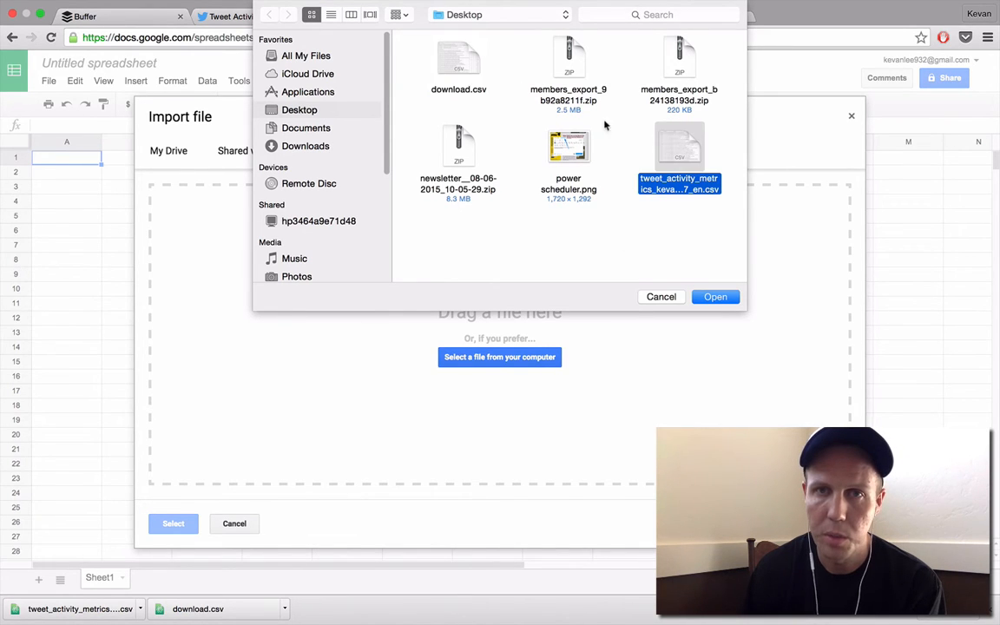
left_click(459, 61)
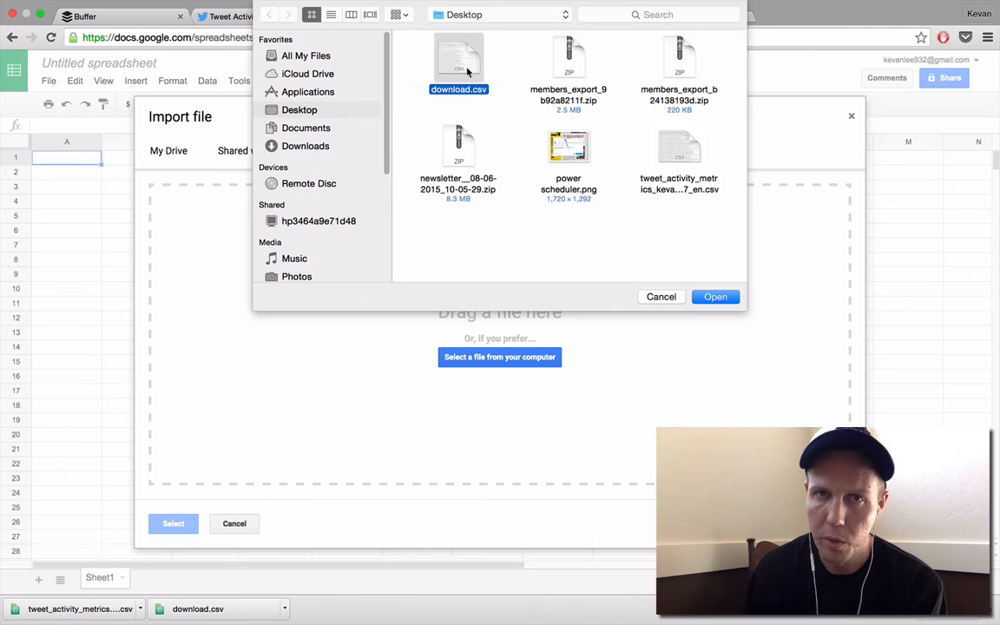
left_click(716, 296)
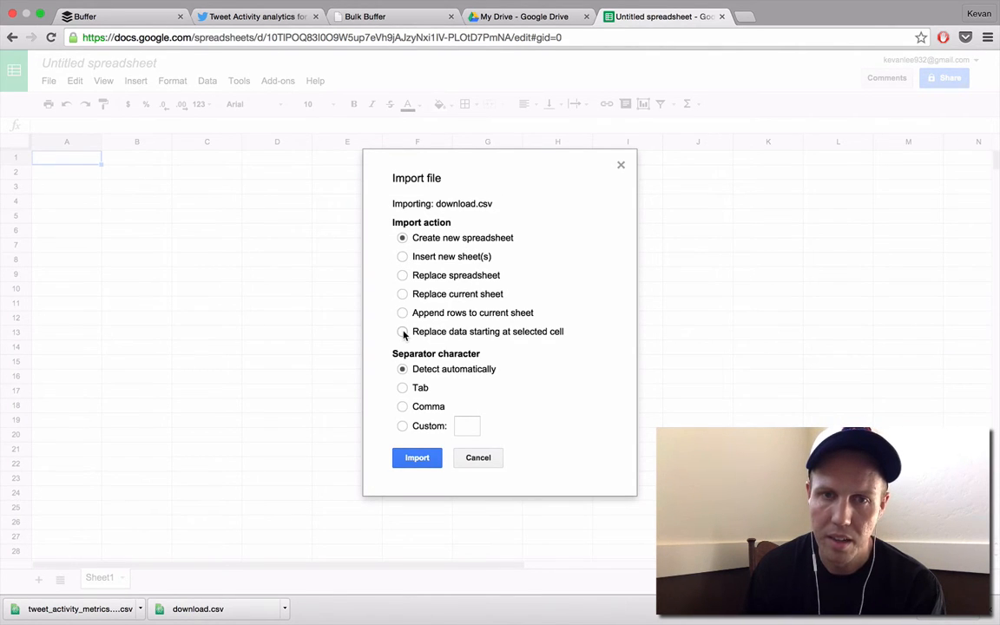
- Import download.csv into the spreadsheet starting at the selected cell
left_click(402, 331)
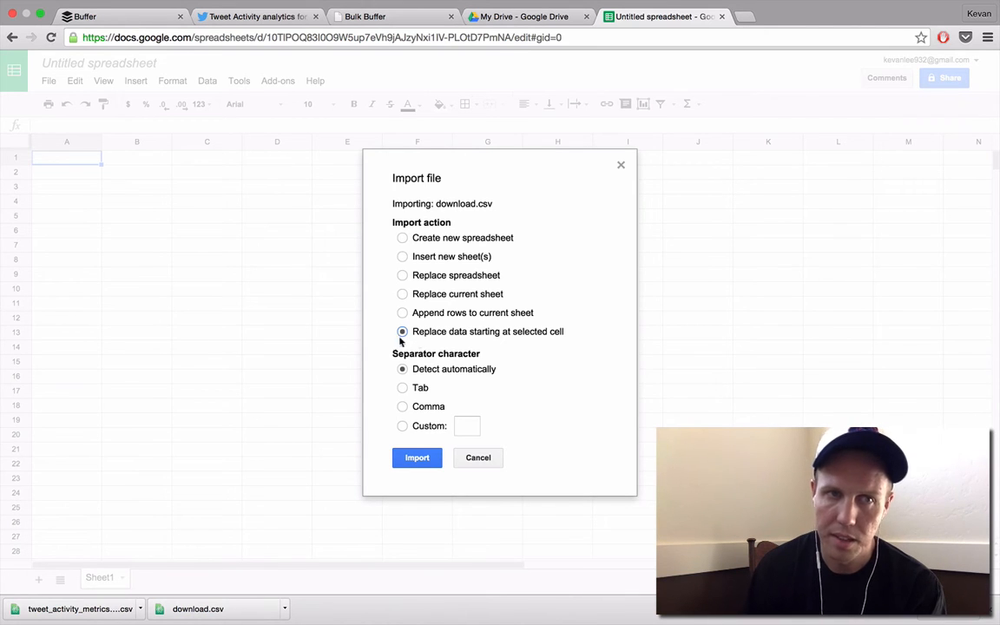
left_click(417, 457)
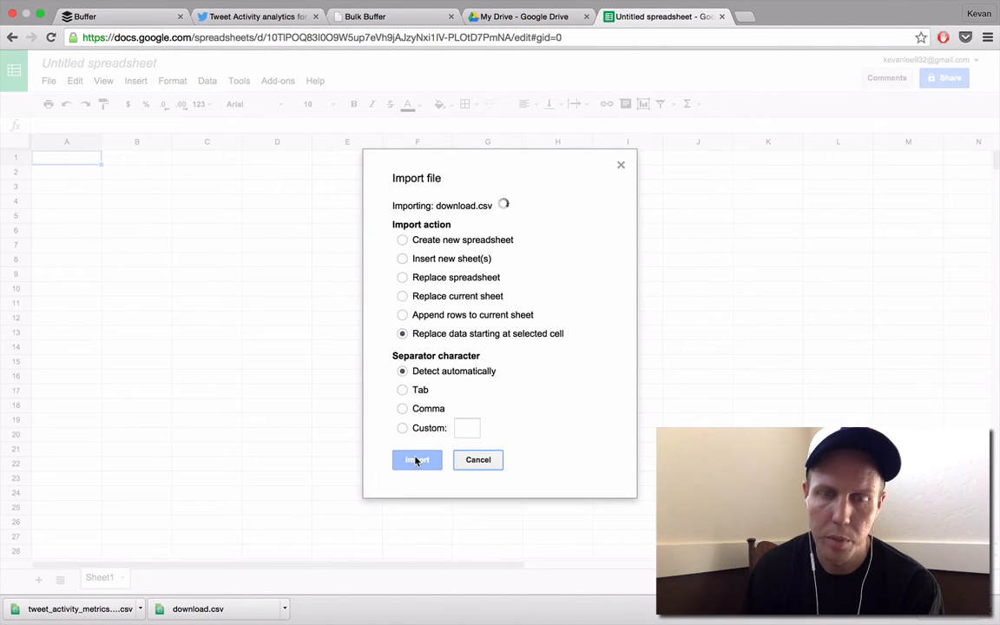
left_click(416, 459)
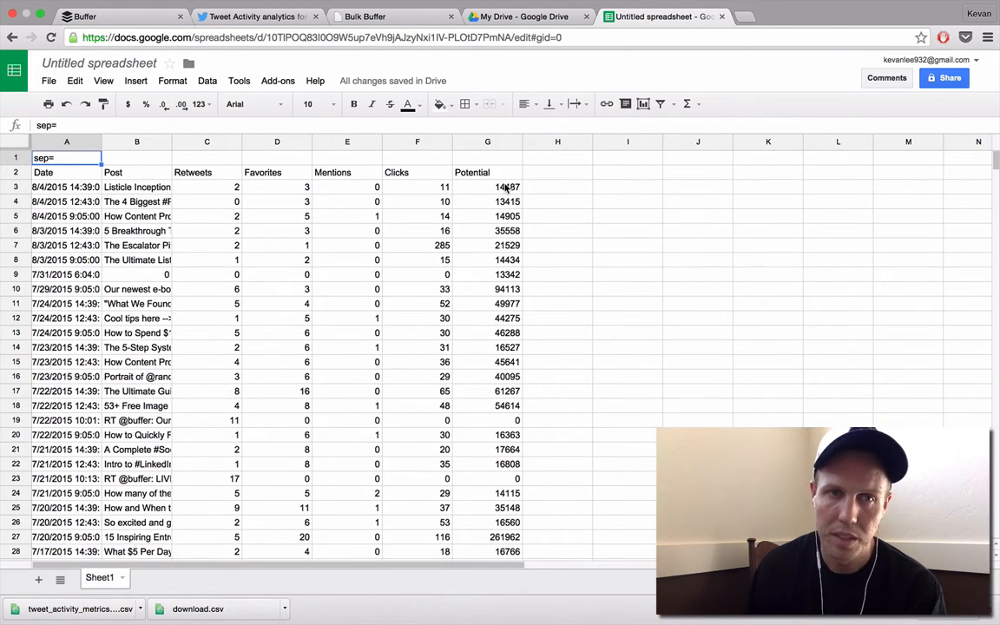
- Sort column F (Clicks) Z→A and copy the top 18 posts into Sheet2
left_click(66, 186)
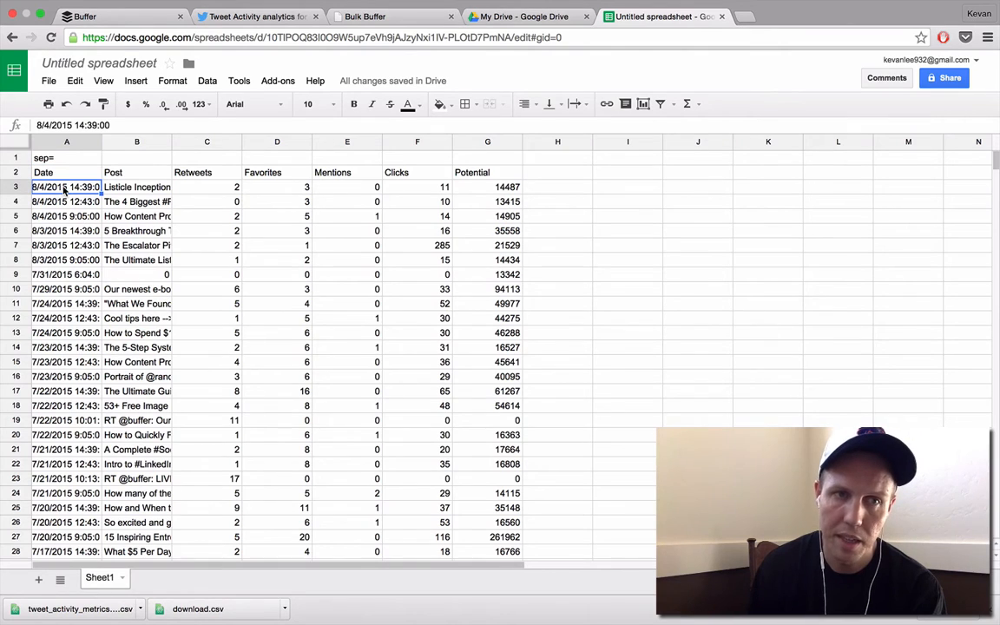
left_click(136, 187)
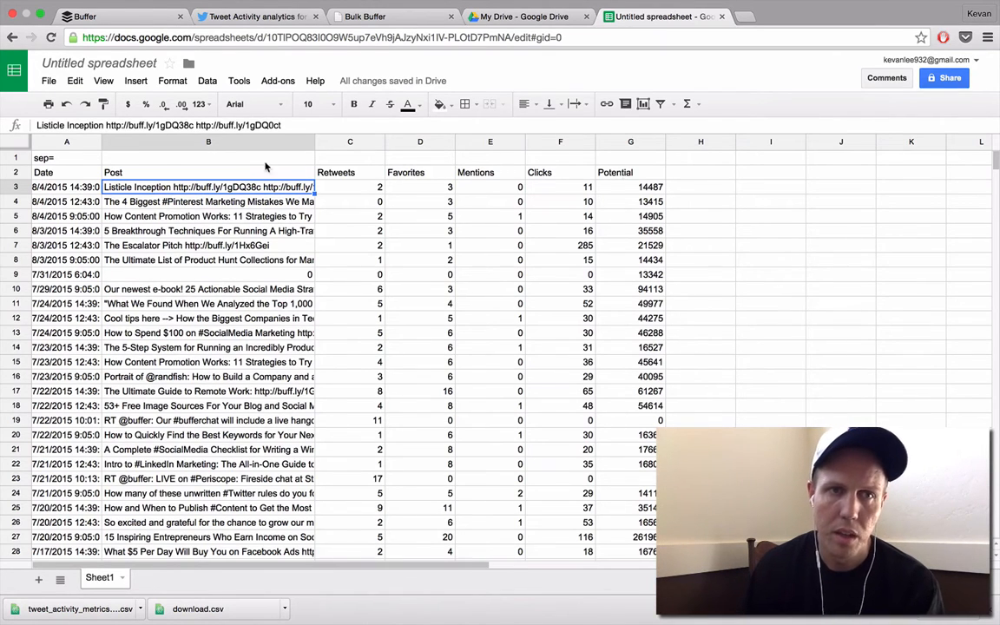
left_click(172, 80)
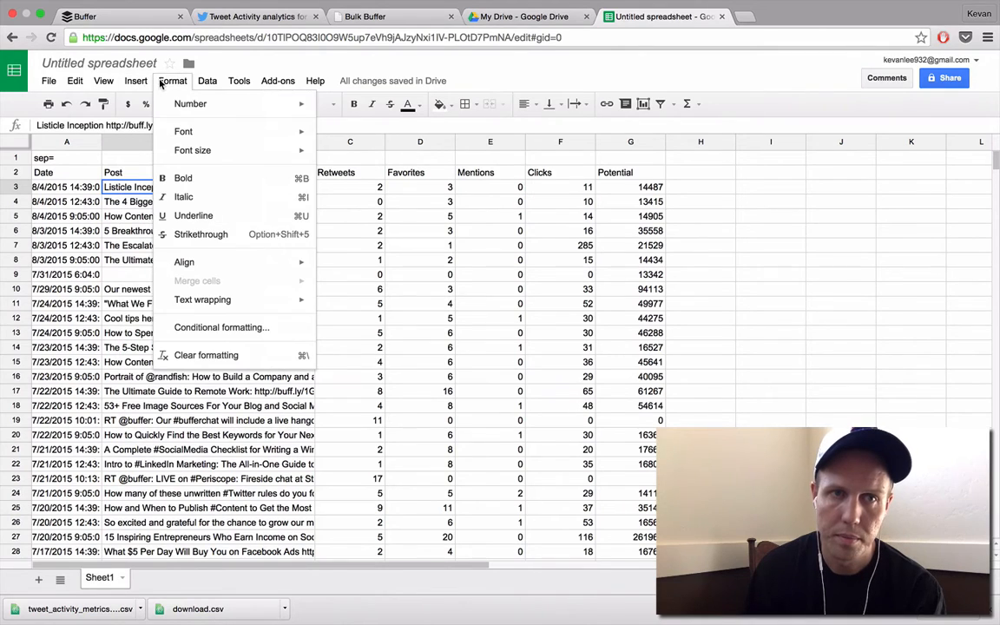
left_click(103, 81)
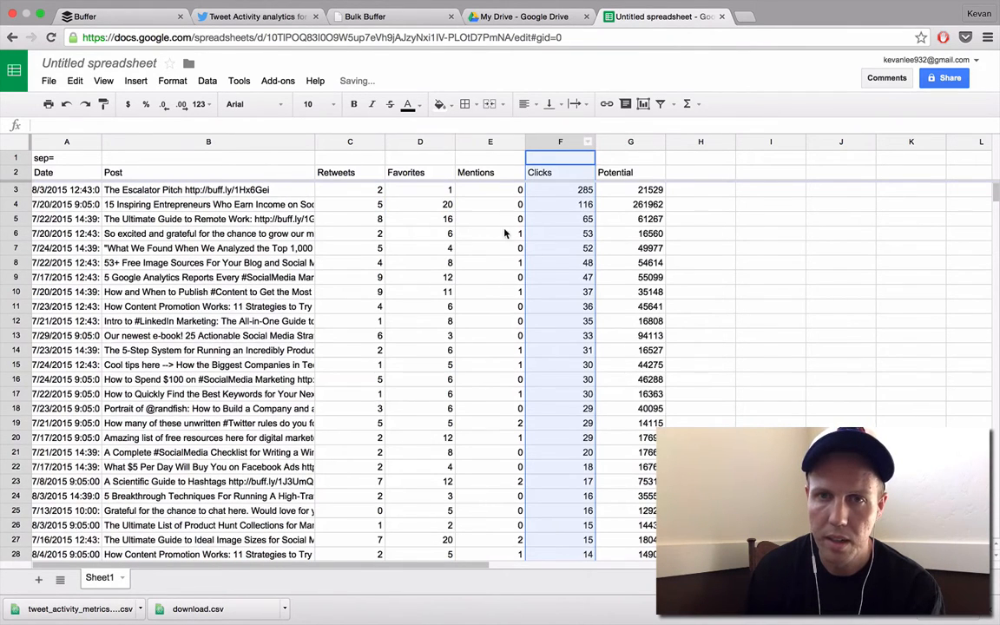
left_click(631, 219)
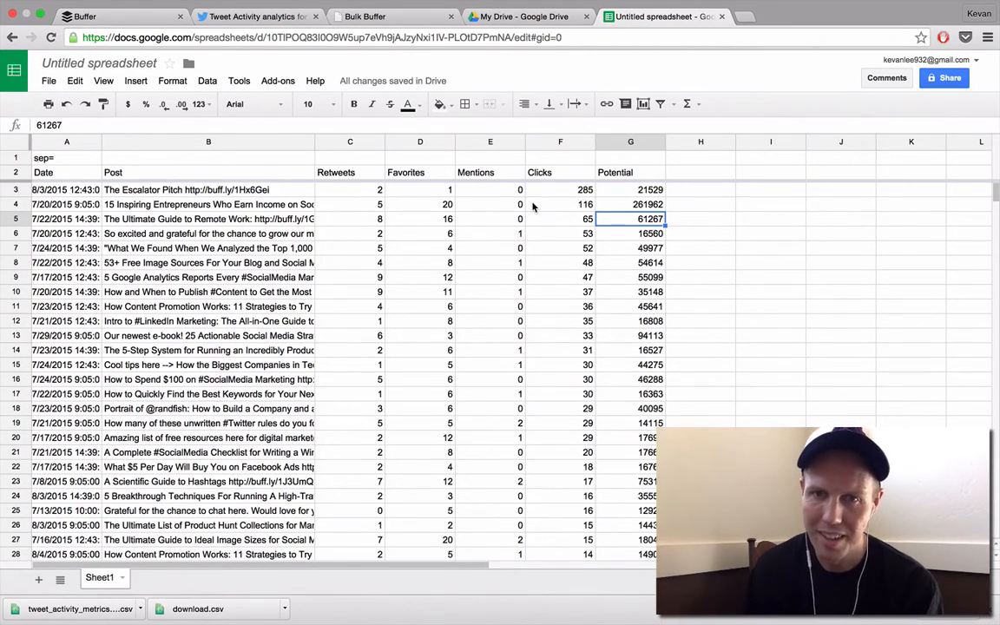
mouse_move(621, 248)
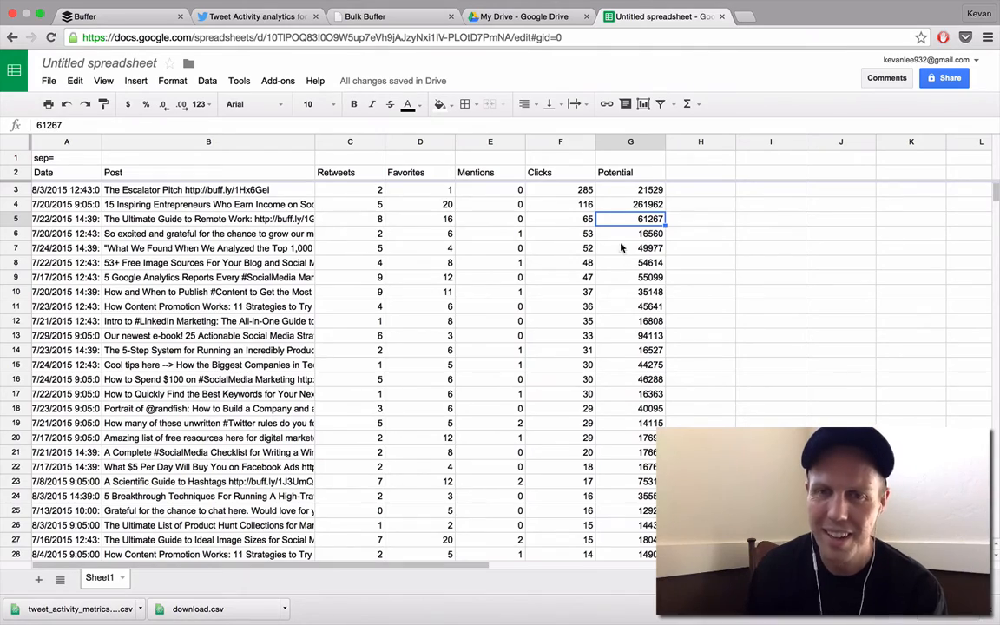
scroll("down", 3)
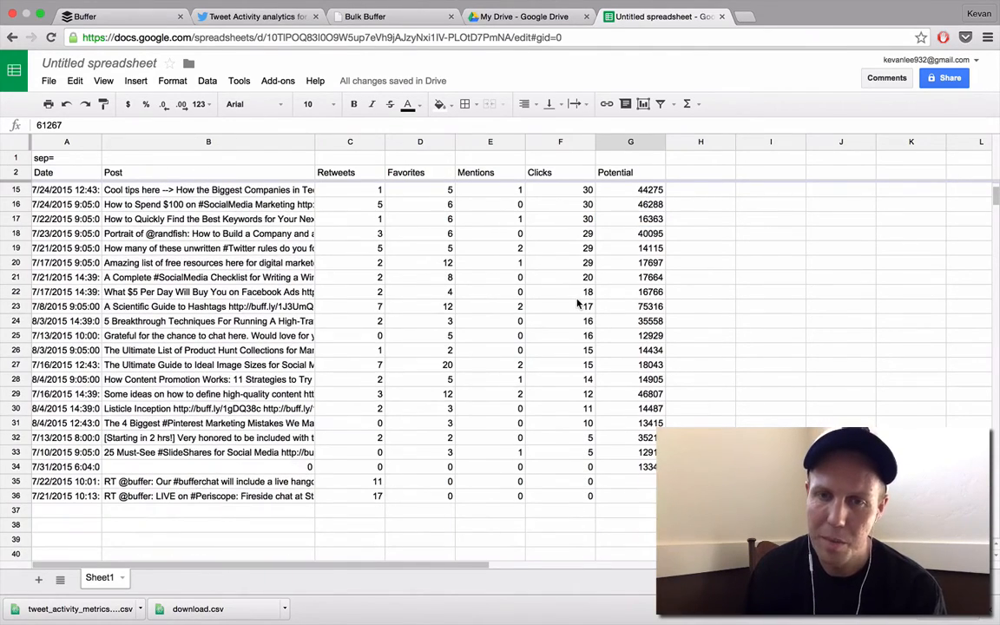
scroll("up", 3)
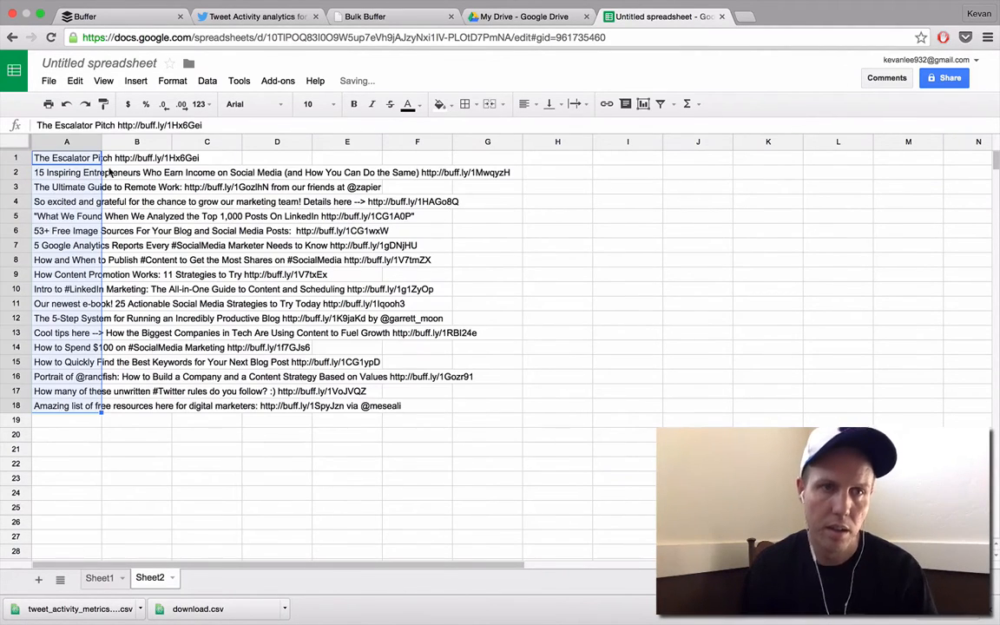
- Download Sheet2 as comma-separated values (.csv, current sheet)
left_click(49, 80)
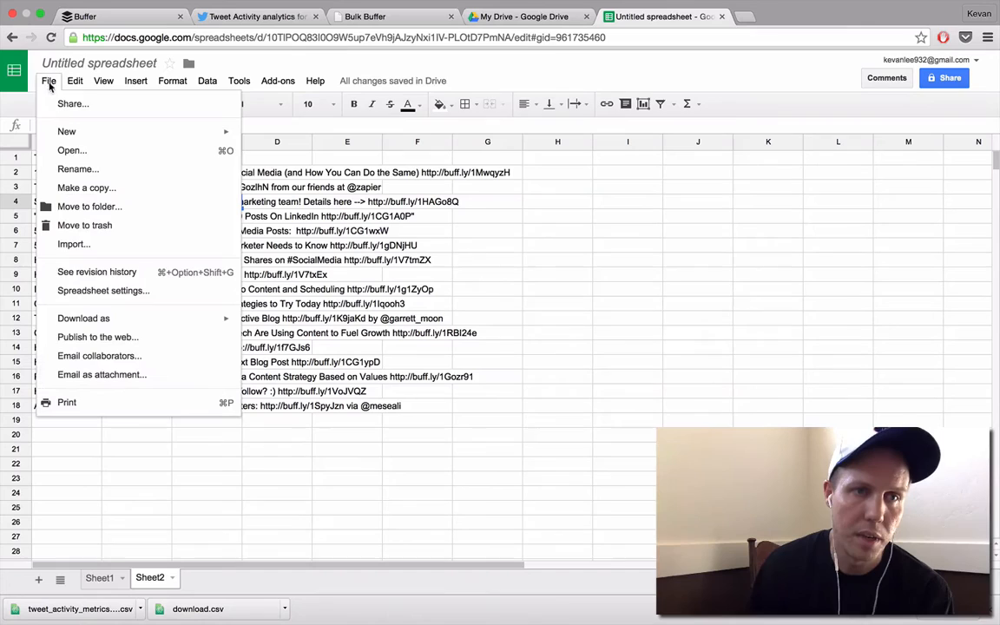
mouse_move(103, 250)
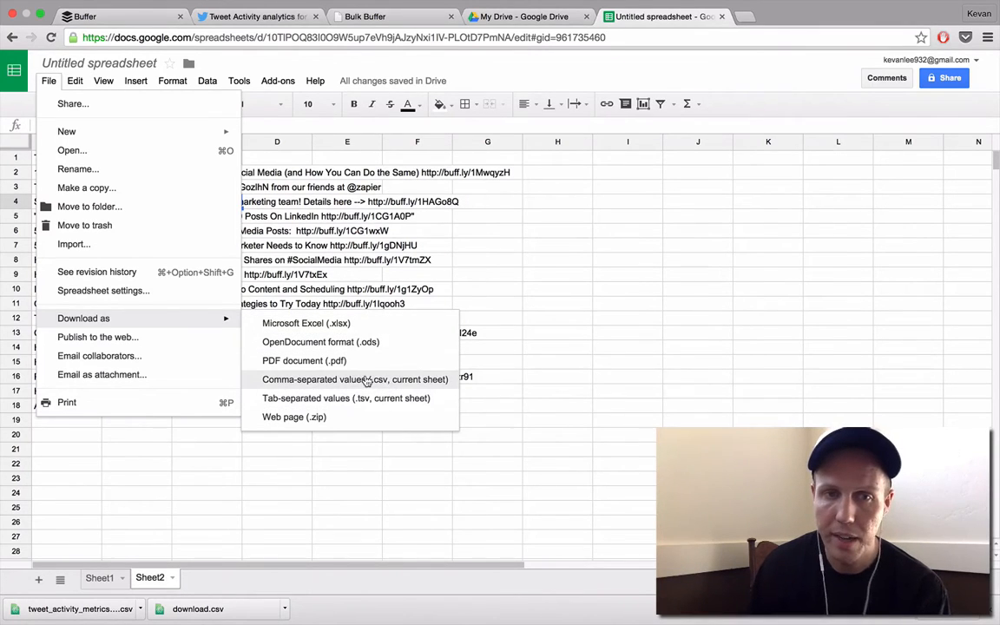
left_click(354, 380)
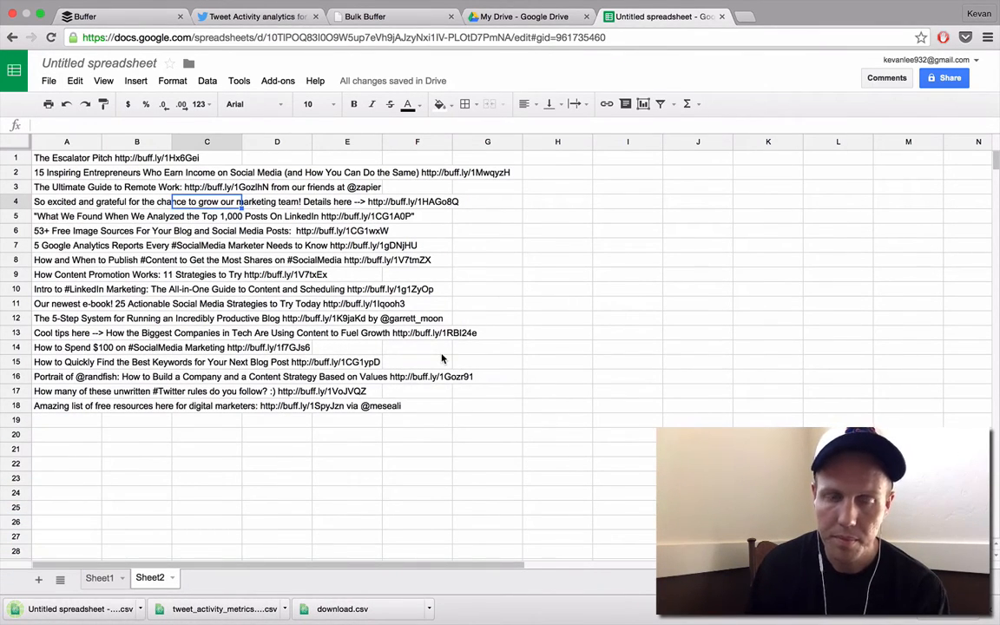
mouse_move(87, 605)
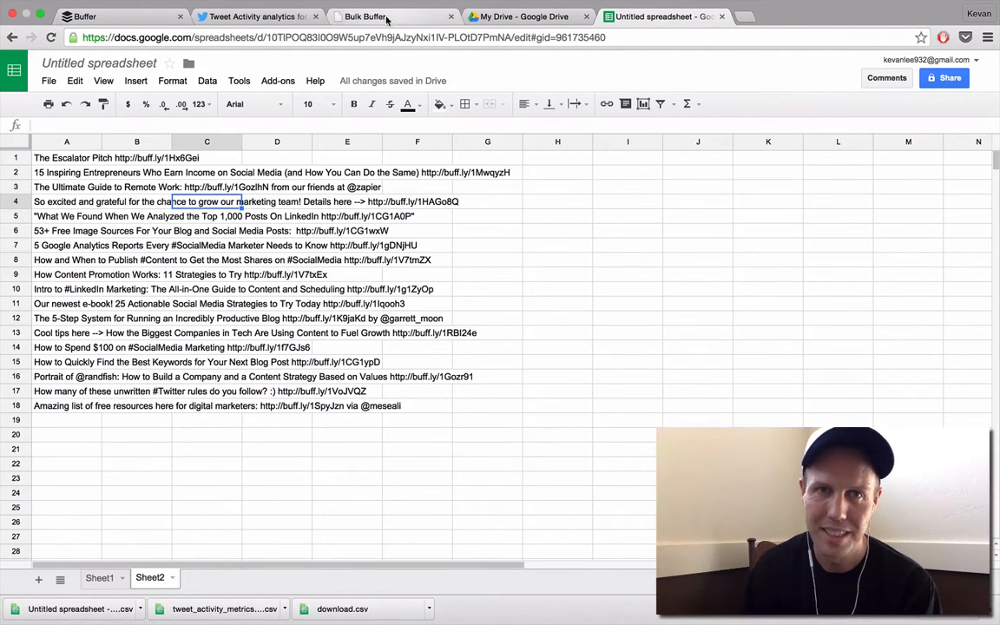
- Start uploading in Bulk Buffer and allow it access to the Buffer account
left_click(364, 16)
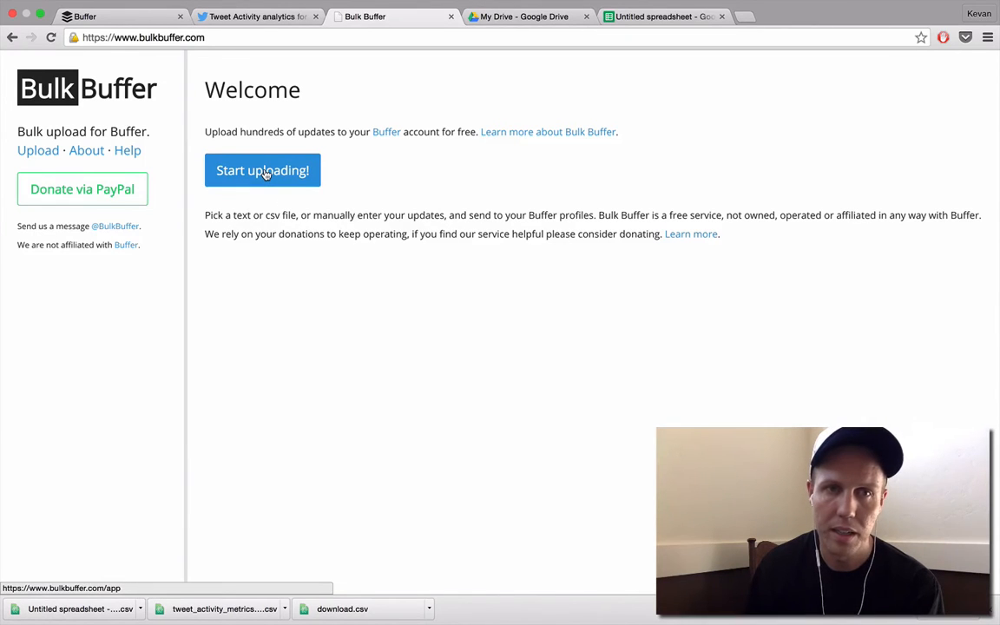
left_click(262, 170)
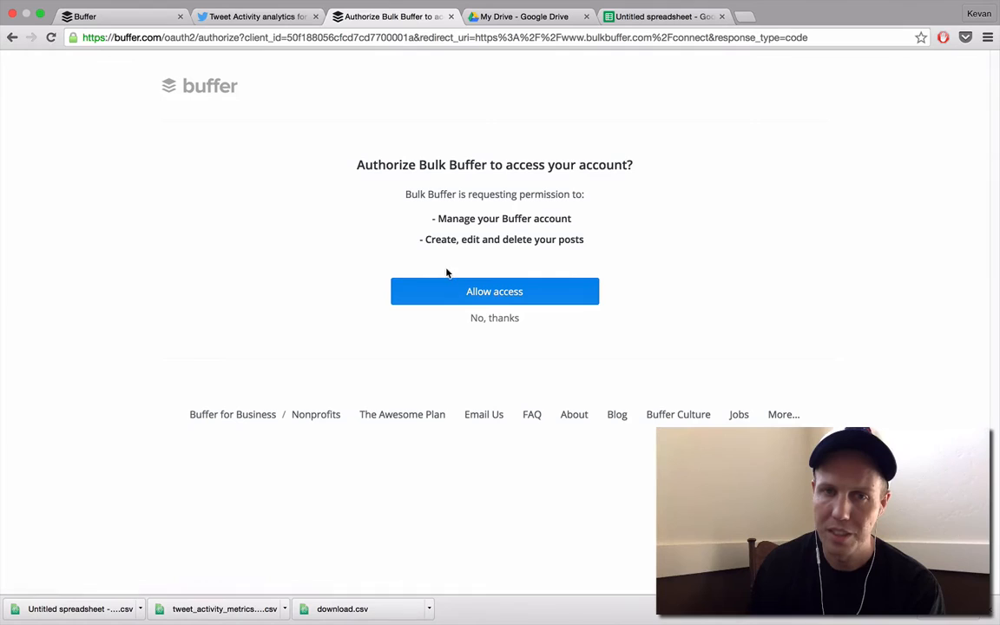
left_click(494, 291)
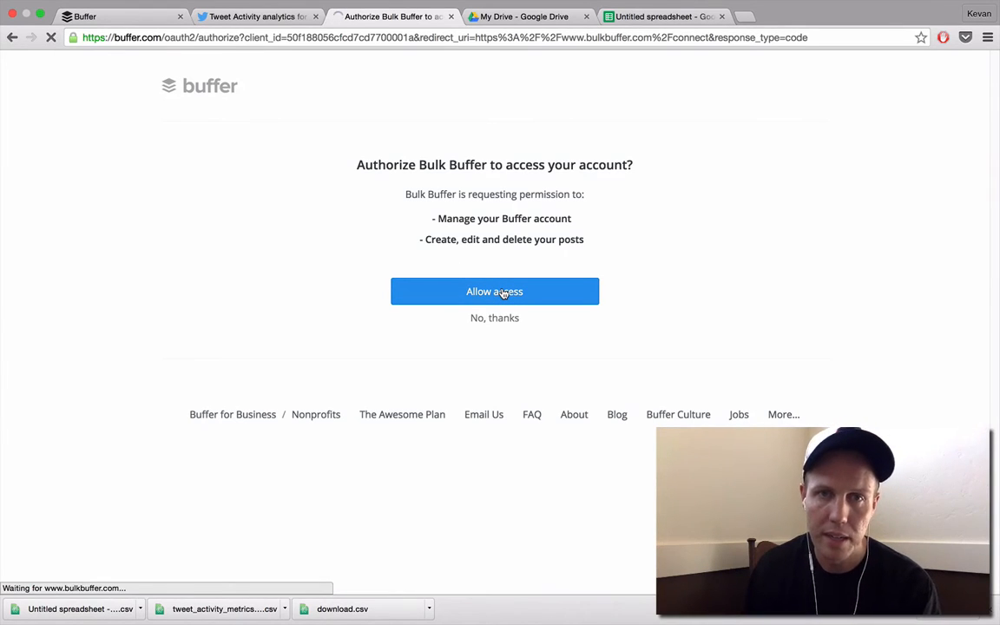
left_click(494, 291)
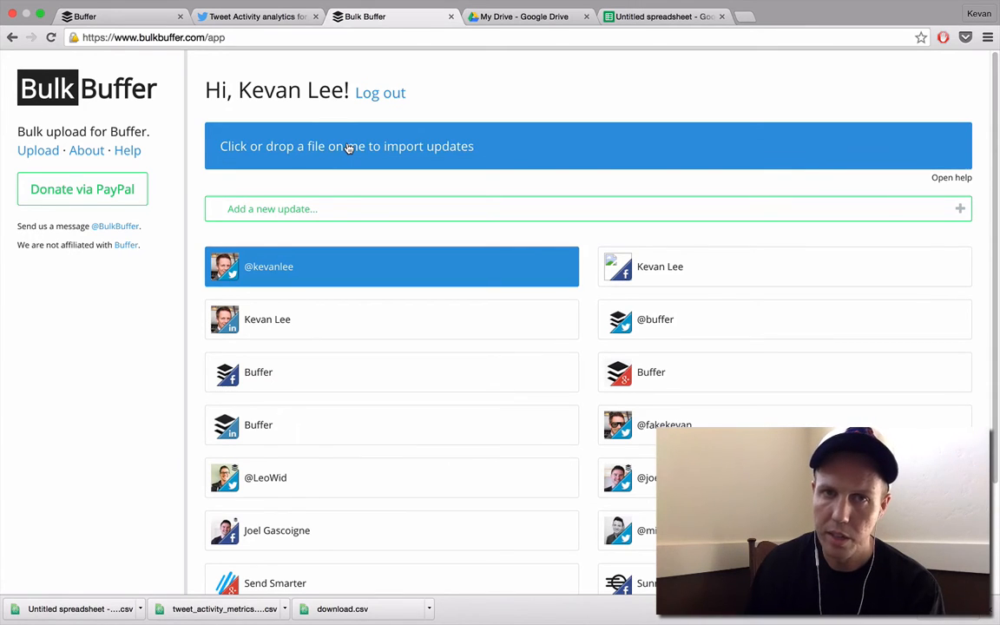
- Import the Sheet2 CSV of 18 posts and send them to the Twitter queue
left_click(346, 146)
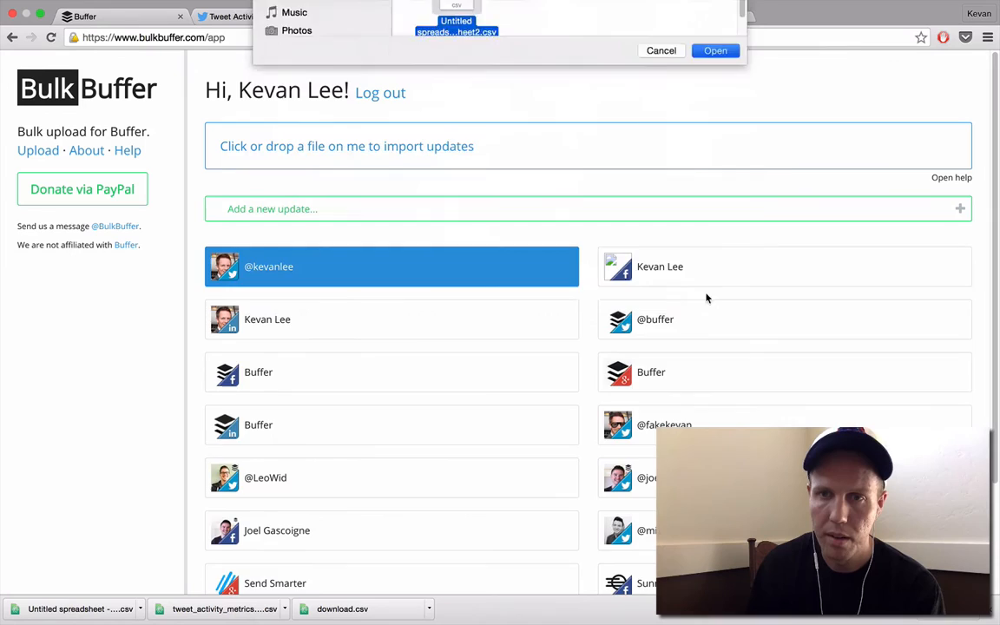
left_click(715, 51)
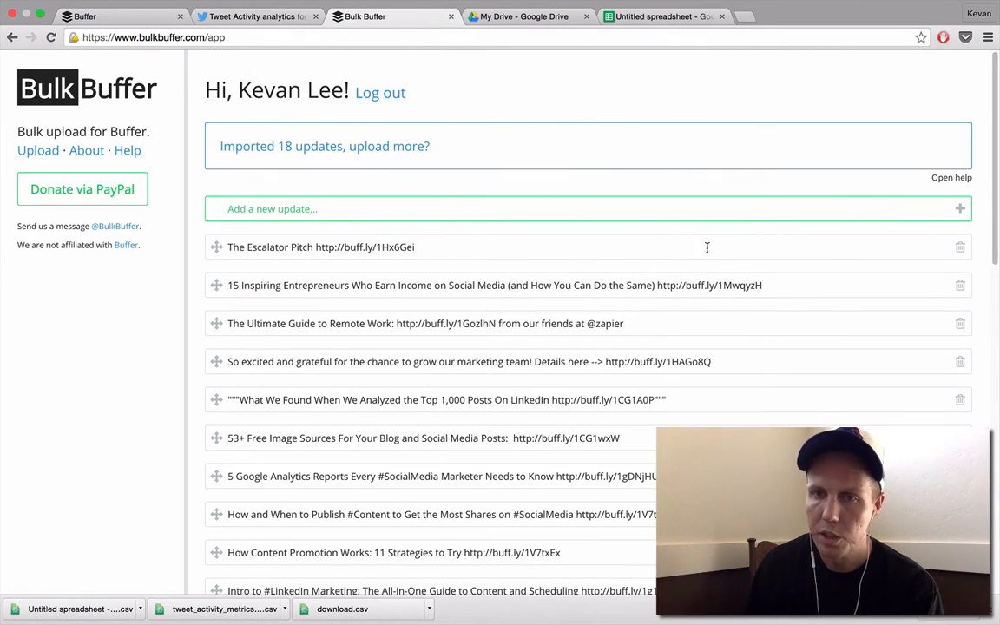
scroll("down", 3)
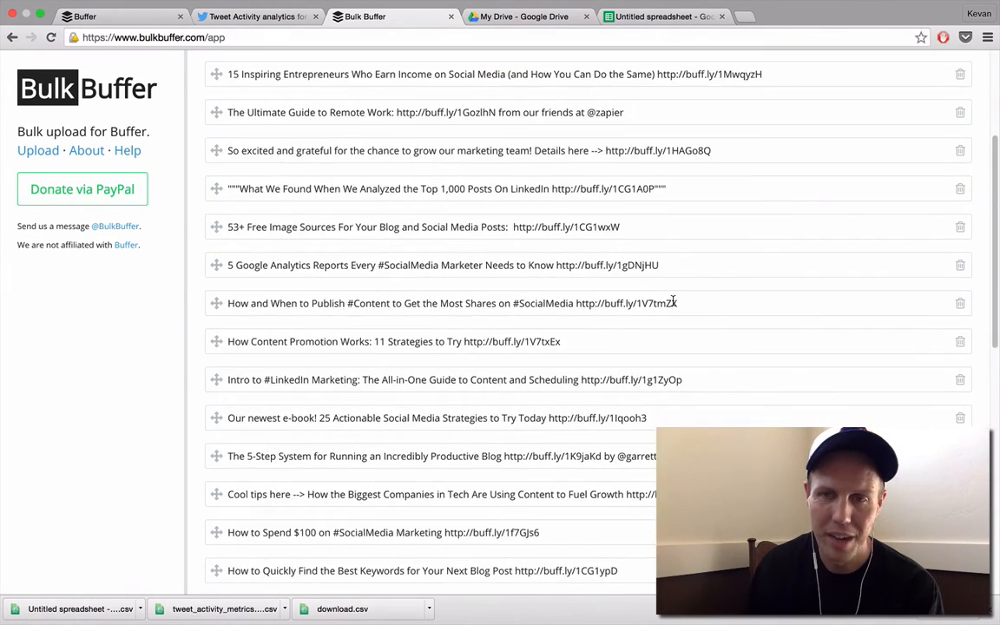
scroll("down", 3)
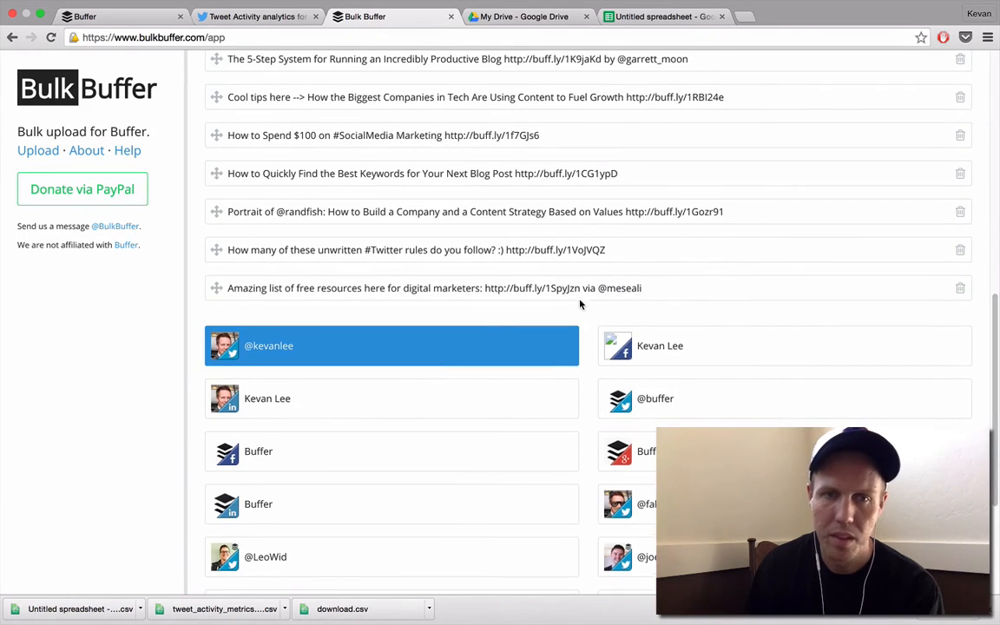
scroll("down", 3)
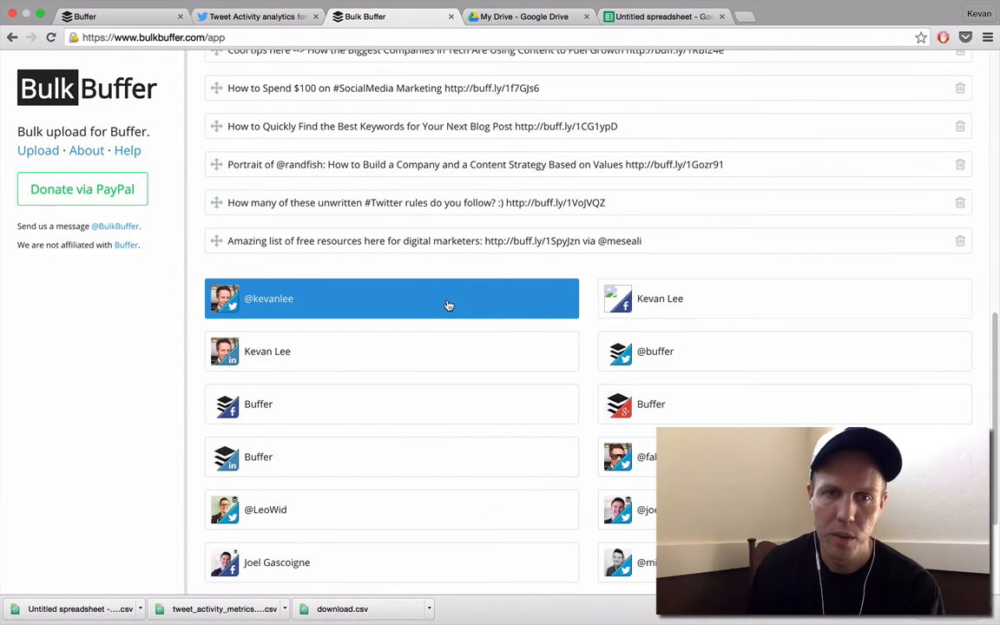
scroll("down", 3)
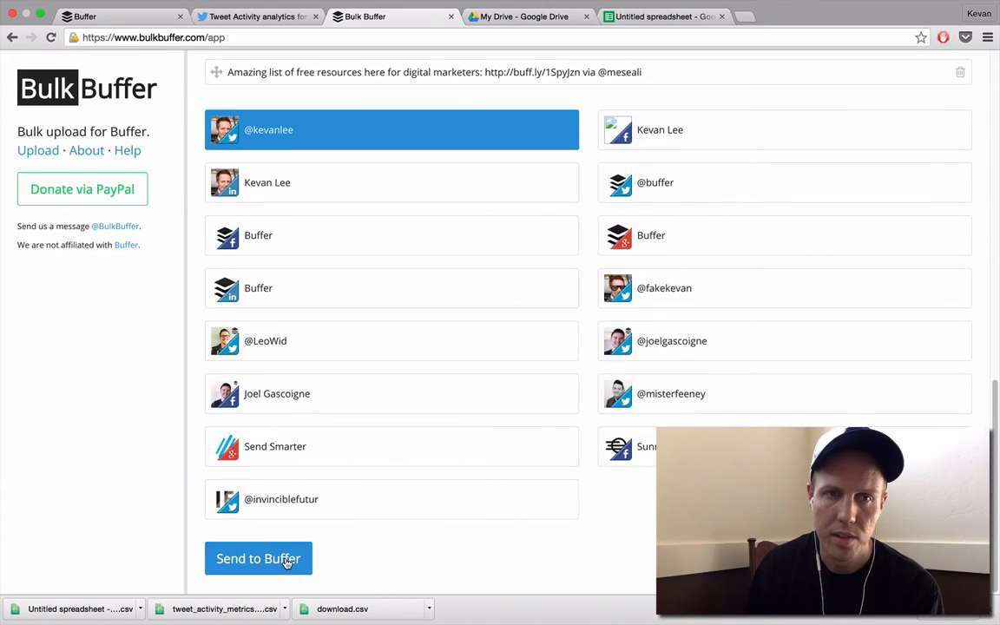
left_click(258, 558)
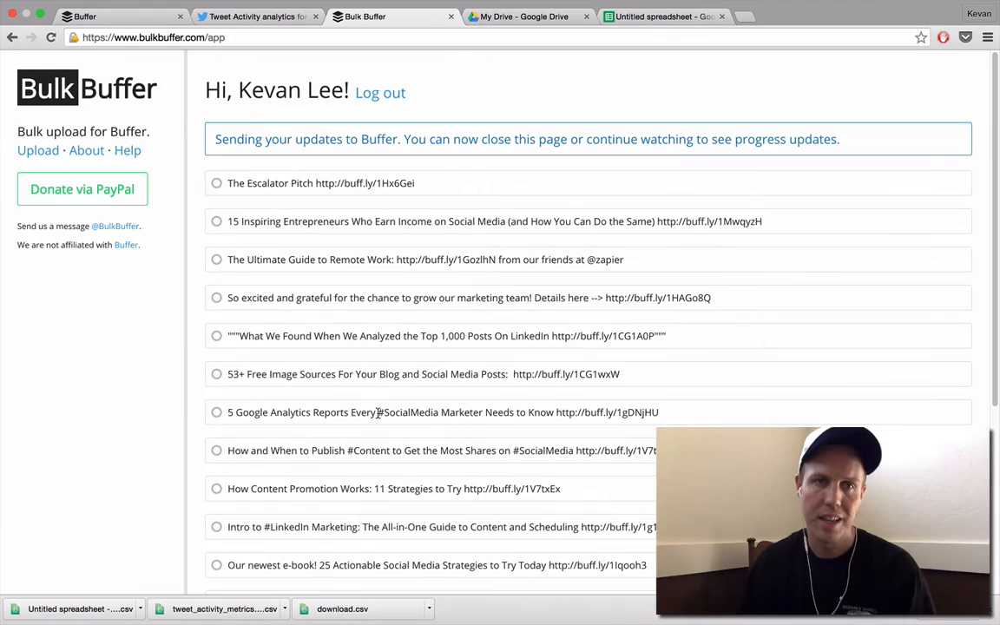
left_click(216, 183)
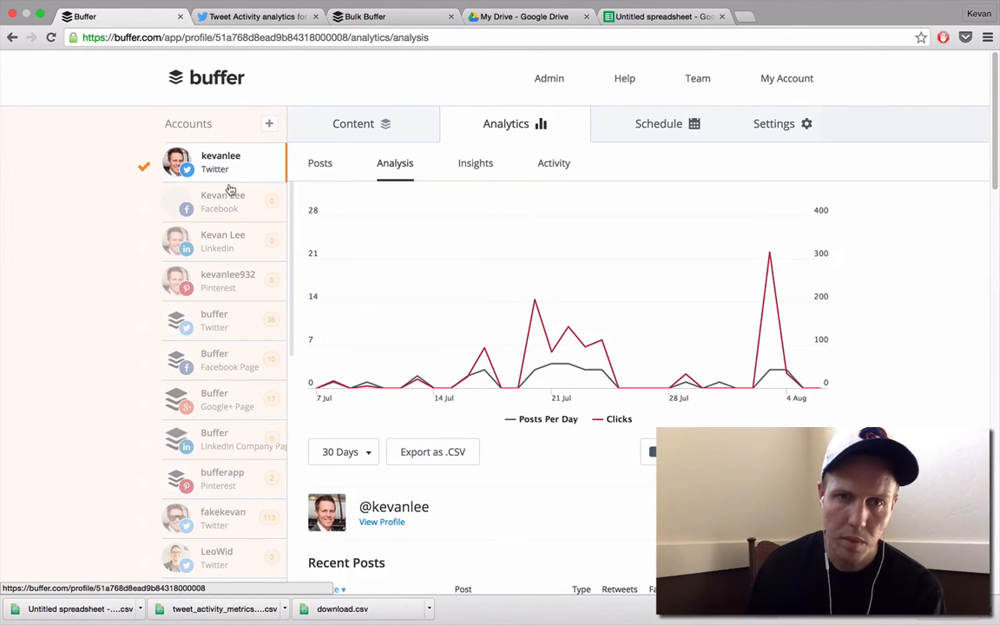
- Show the Twitter queue and scroll down to the posts added via Bulk Buffer
left_click(353, 123)
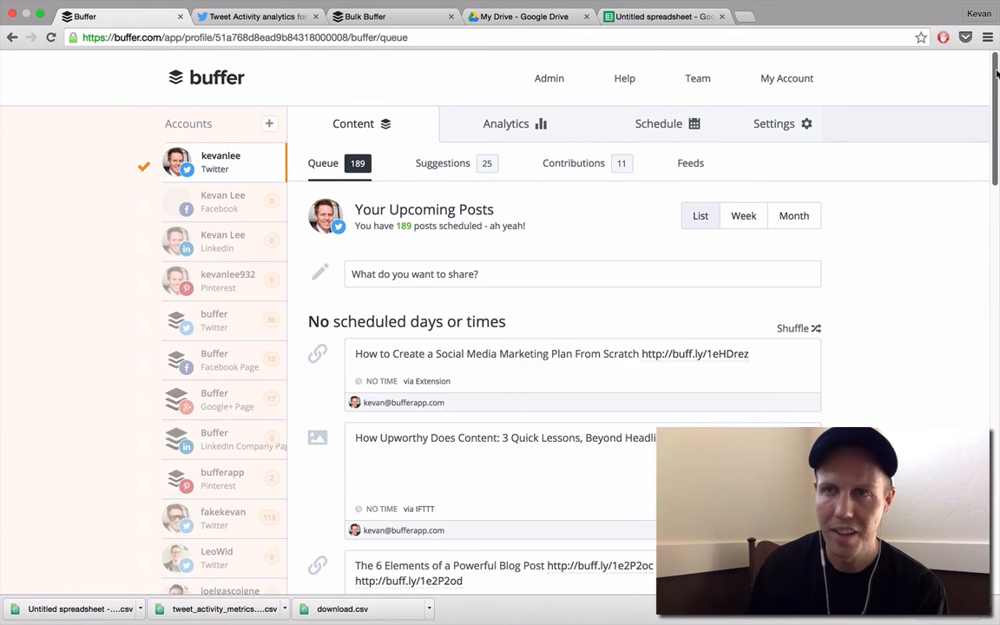
scroll("down", 3)
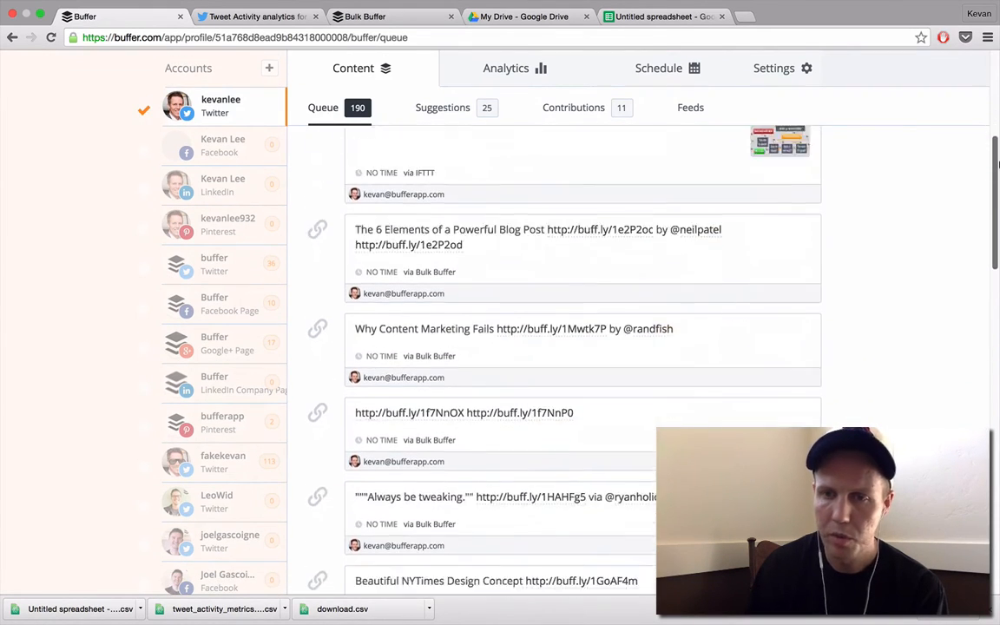
scroll("down", 3)
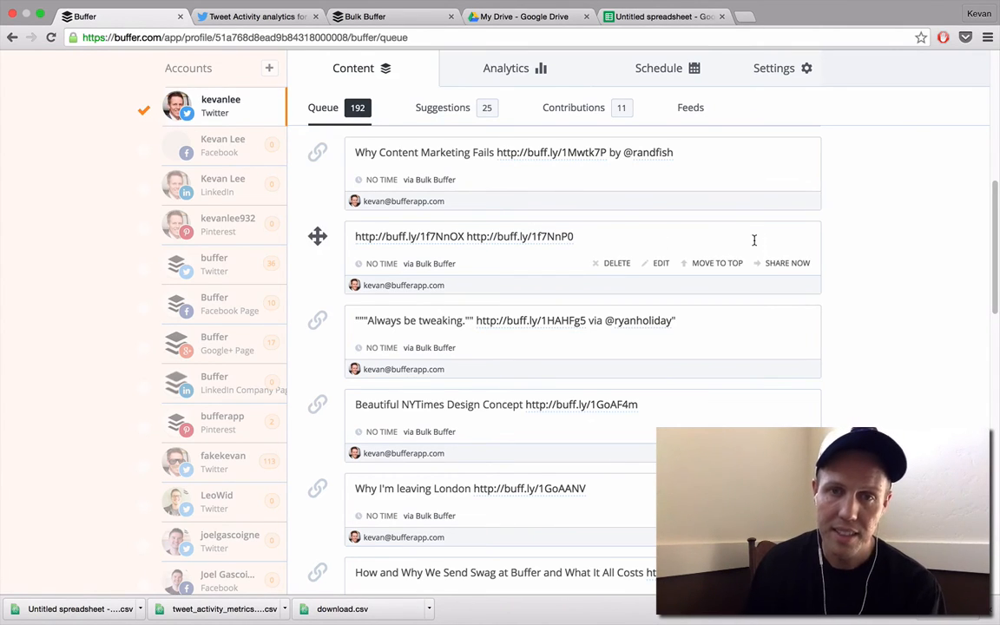
mouse_move(853, 274)
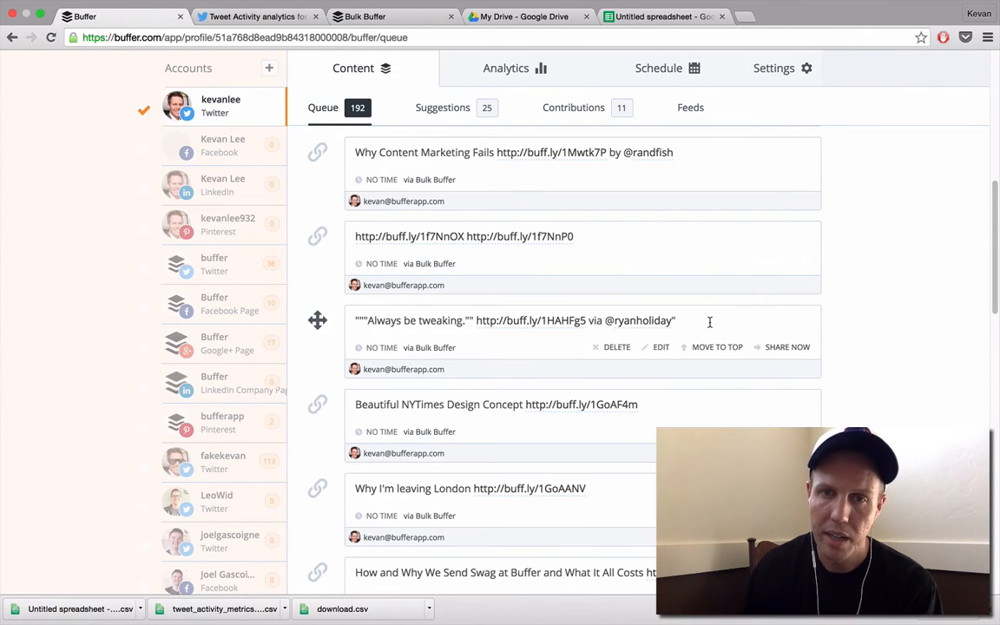
- Prefix the Ryan Holiday 'Always be tweaking' quote post with 'Love this quote!' and save
left_click(660, 347)
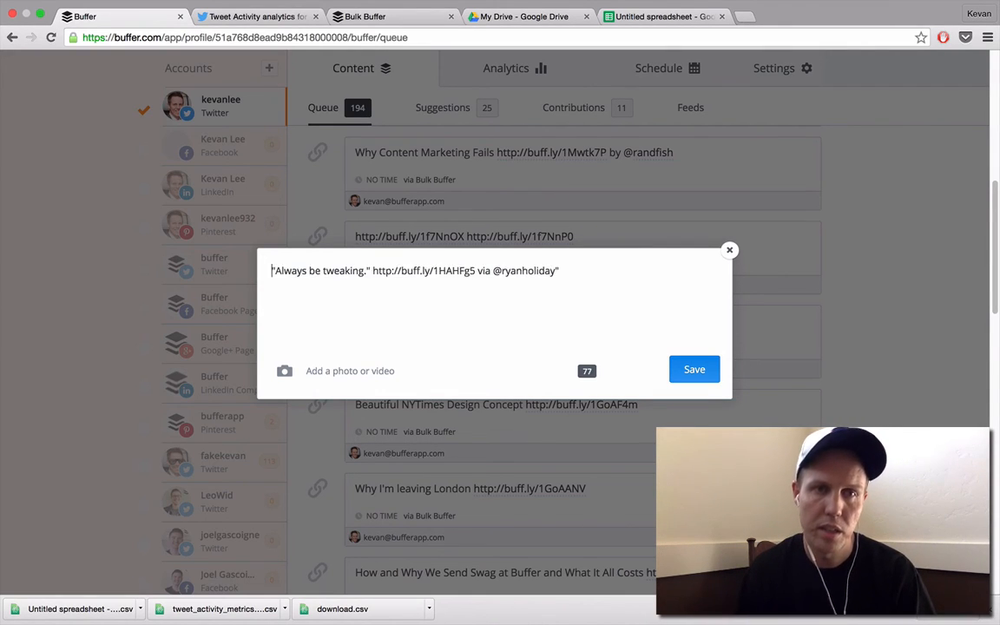
type("Love this quote!")
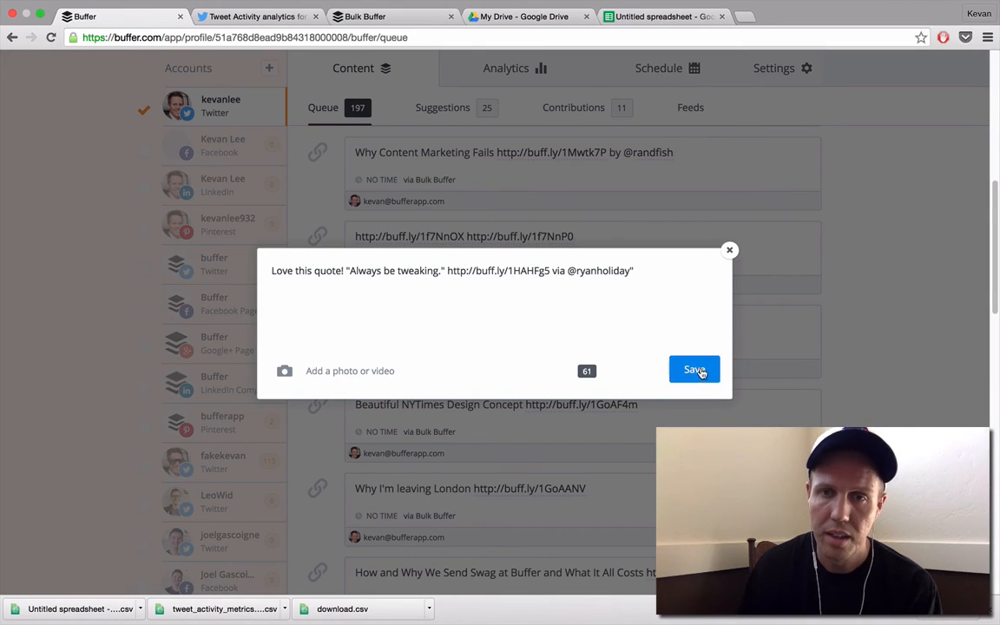
left_click(694, 369)
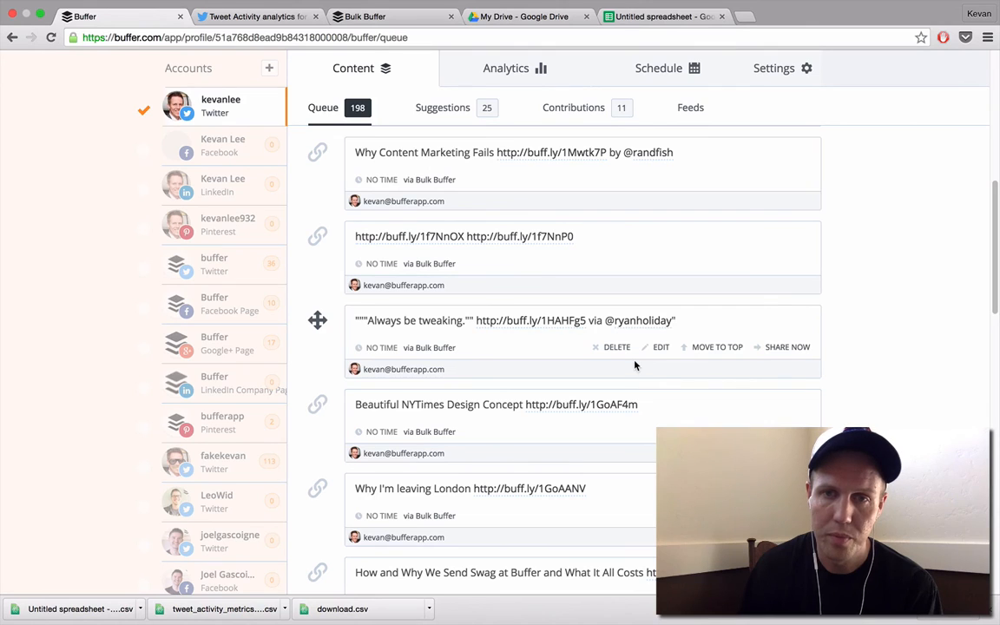